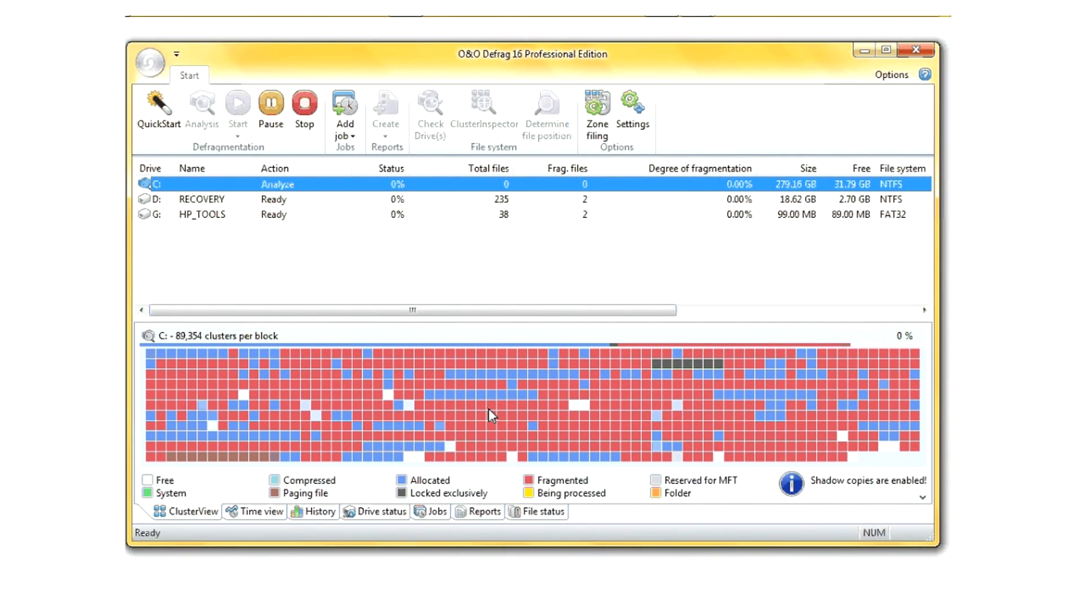
mouse_move(500, 431)
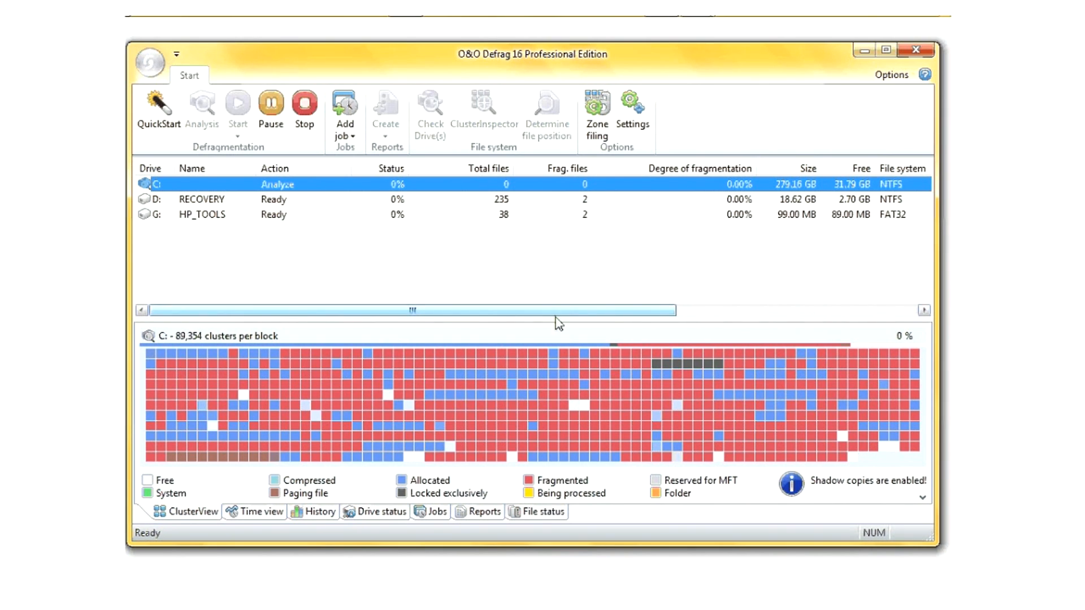
mouse_move(521, 319)
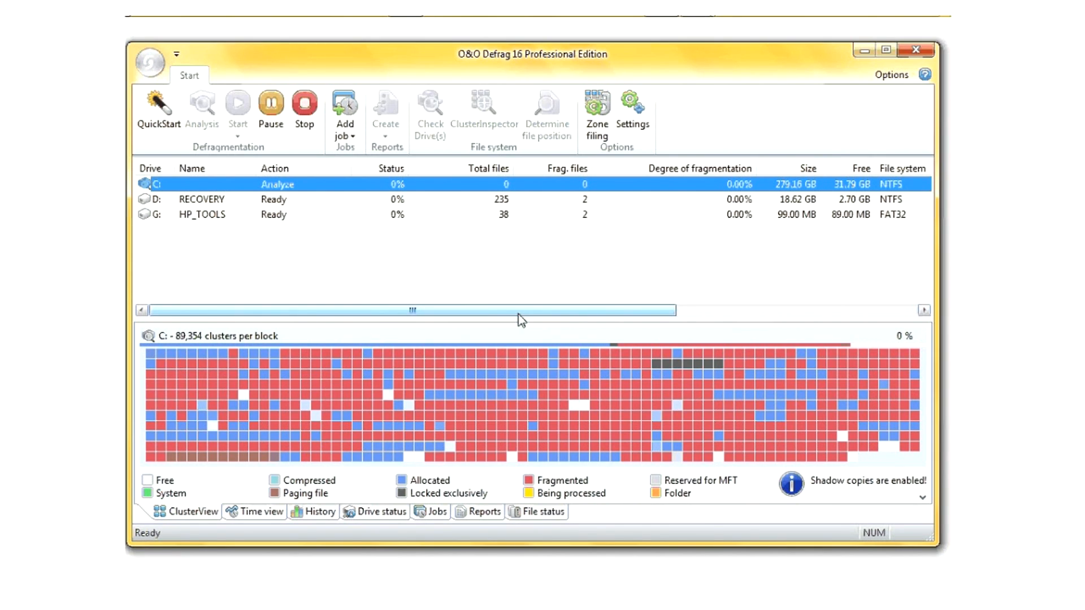
mouse_move(360, 316)
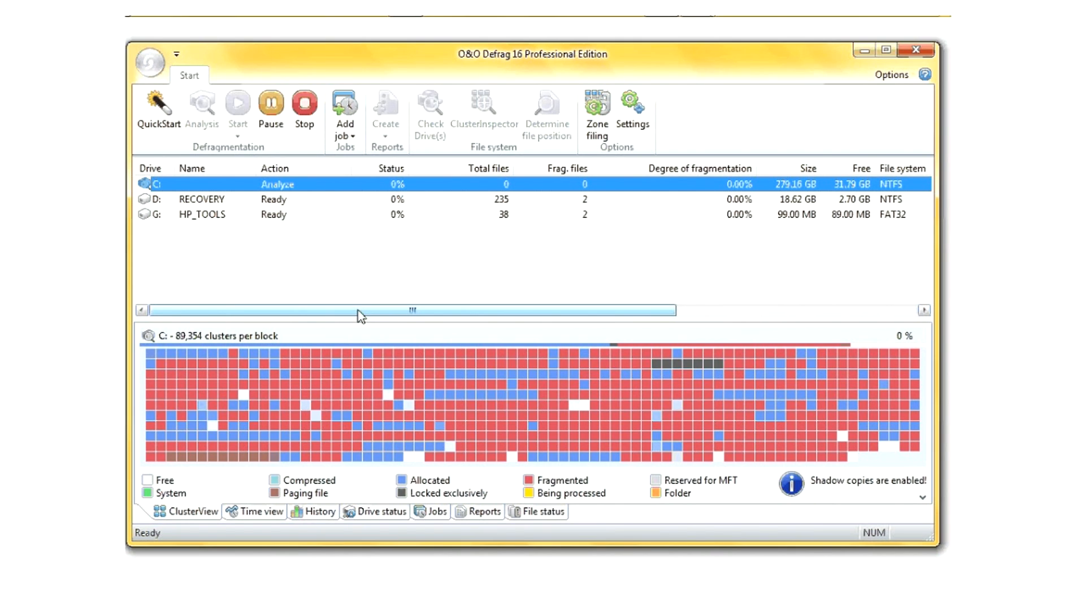
mouse_move(346, 316)
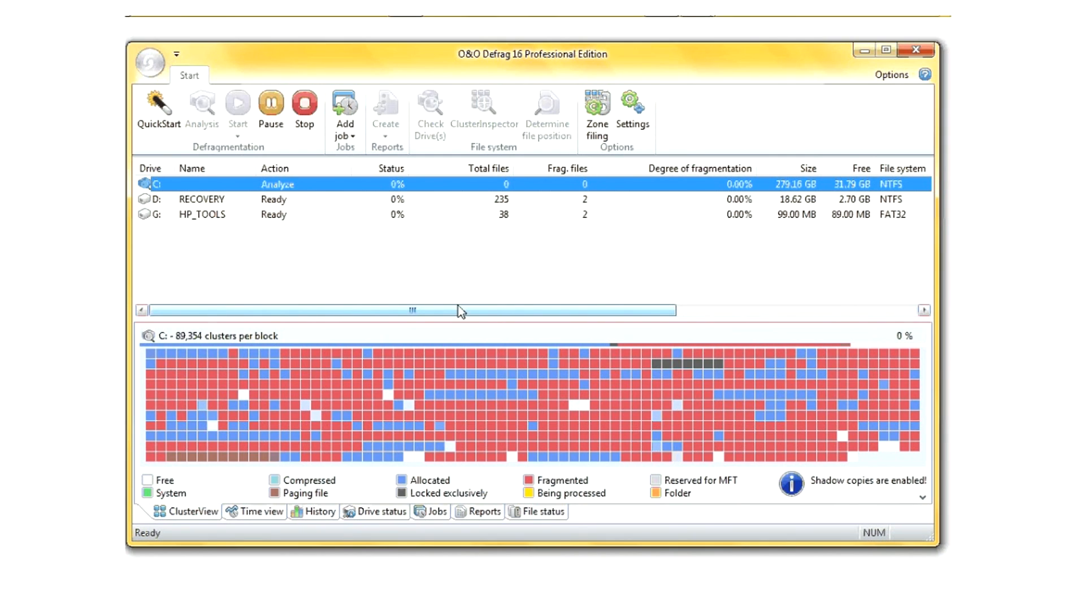
mouse_move(369, 435)
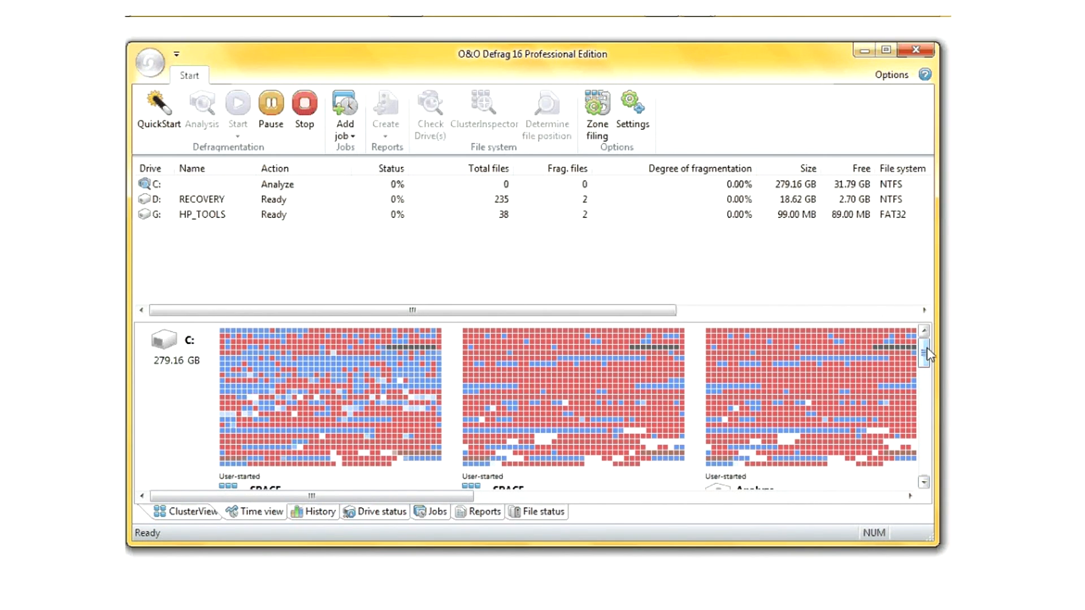
Scroll the drive list and open the History tab showing drive G:'s statistics
scroll(down, 3)
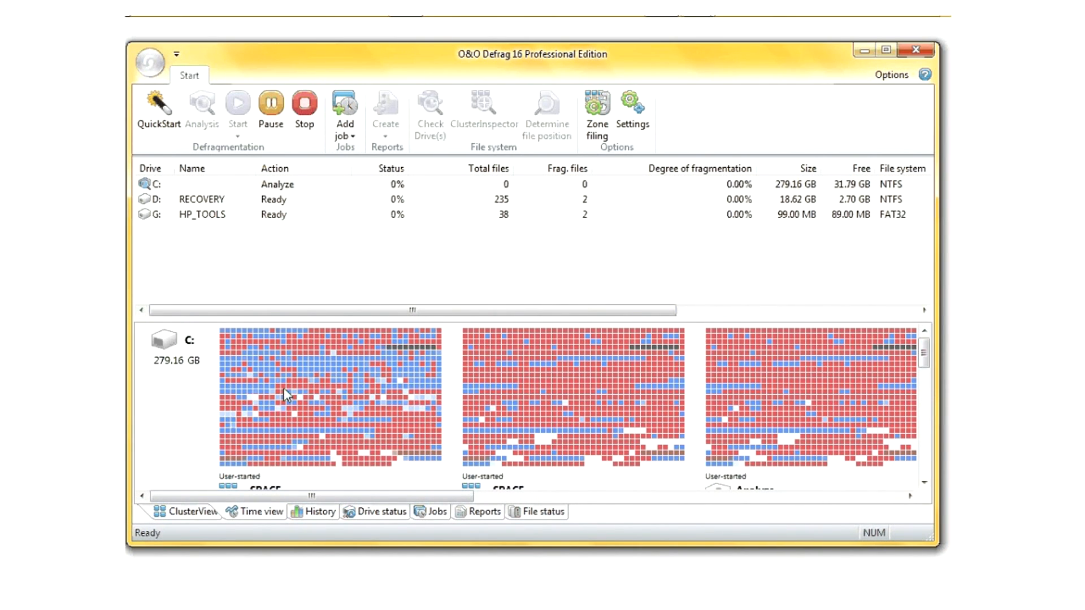
click(319, 512)
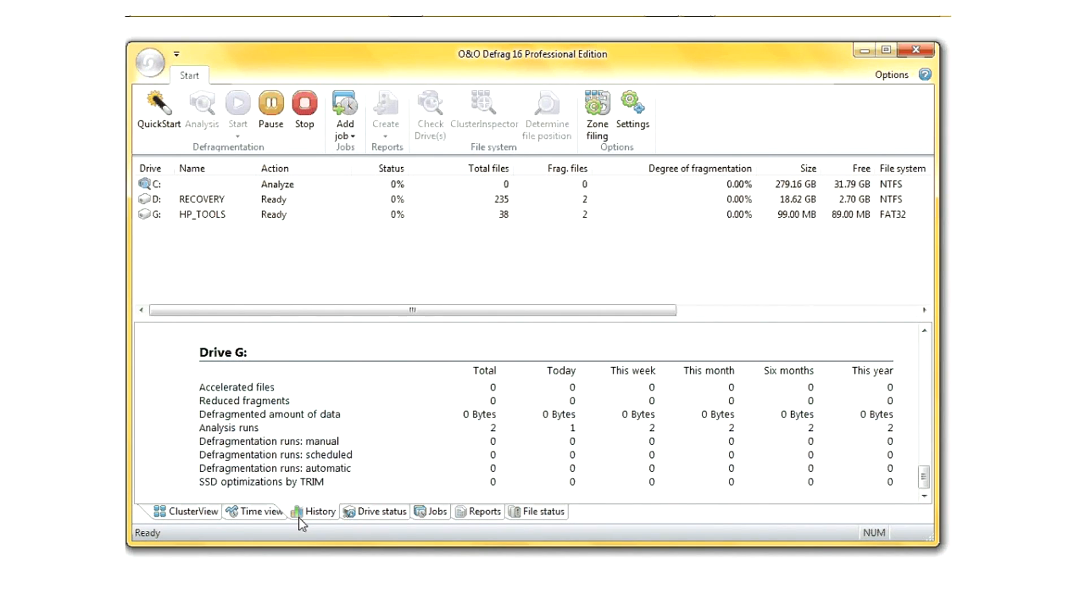
mouse_move(612, 398)
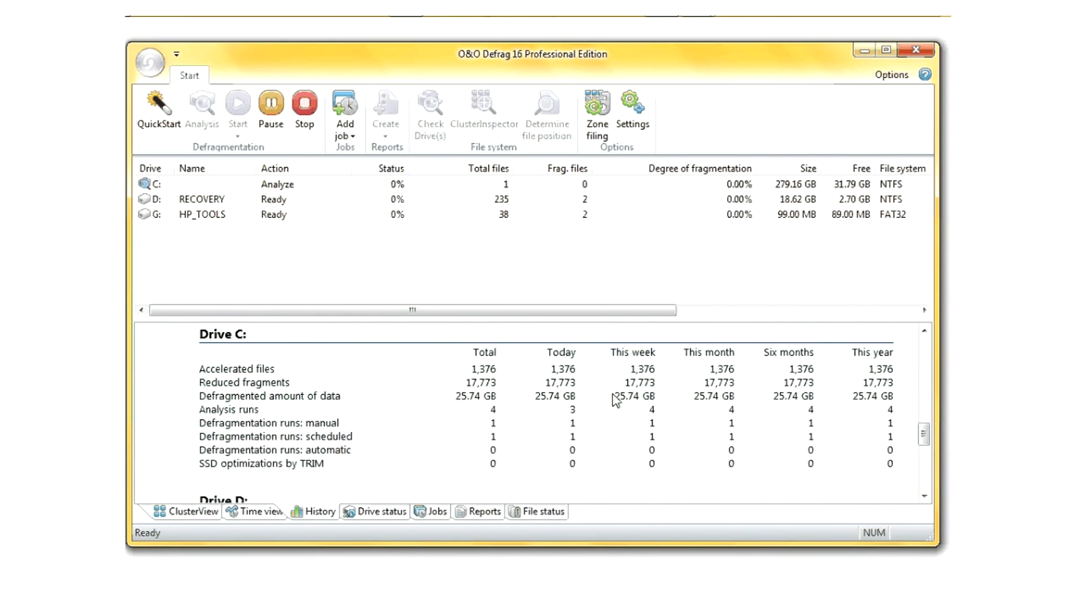
mouse_move(817, 414)
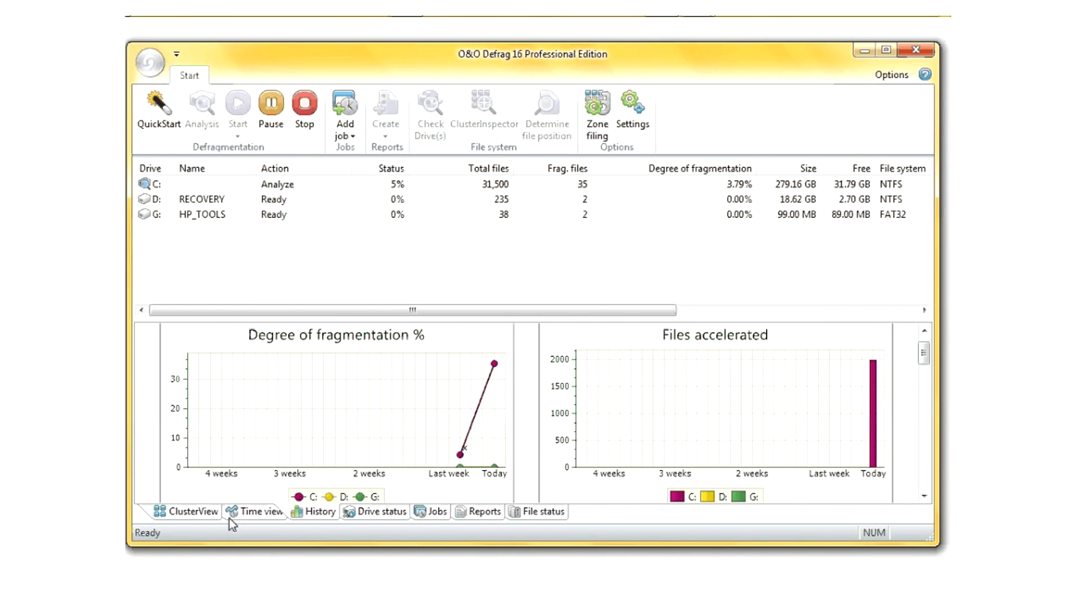
Go from drive C's cluster map to the scheduled jobs, then the saved reports list
click(184, 512)
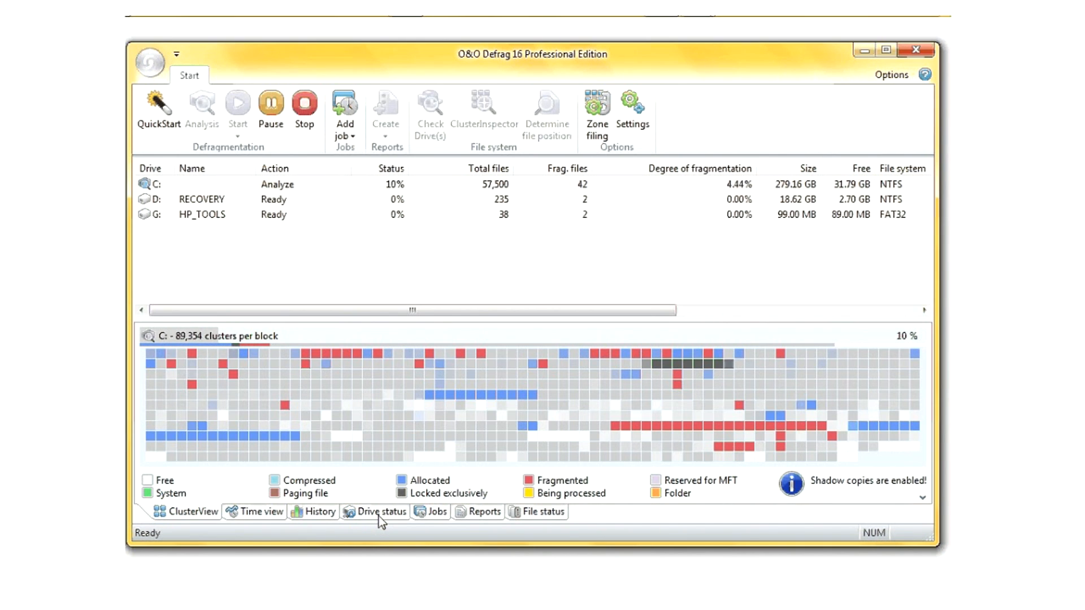
click(381, 511)
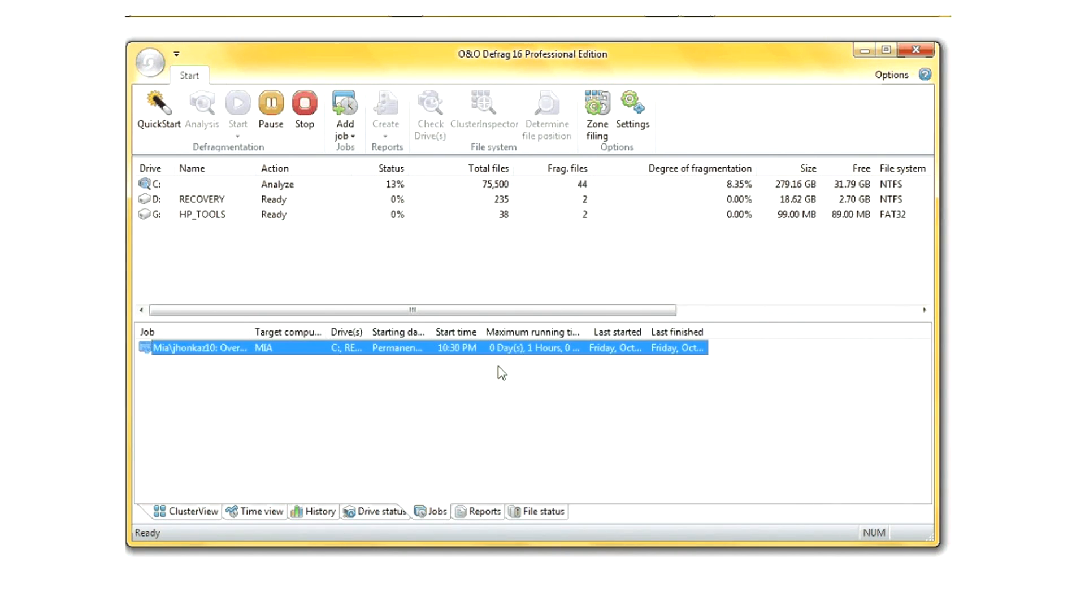
click(320, 512)
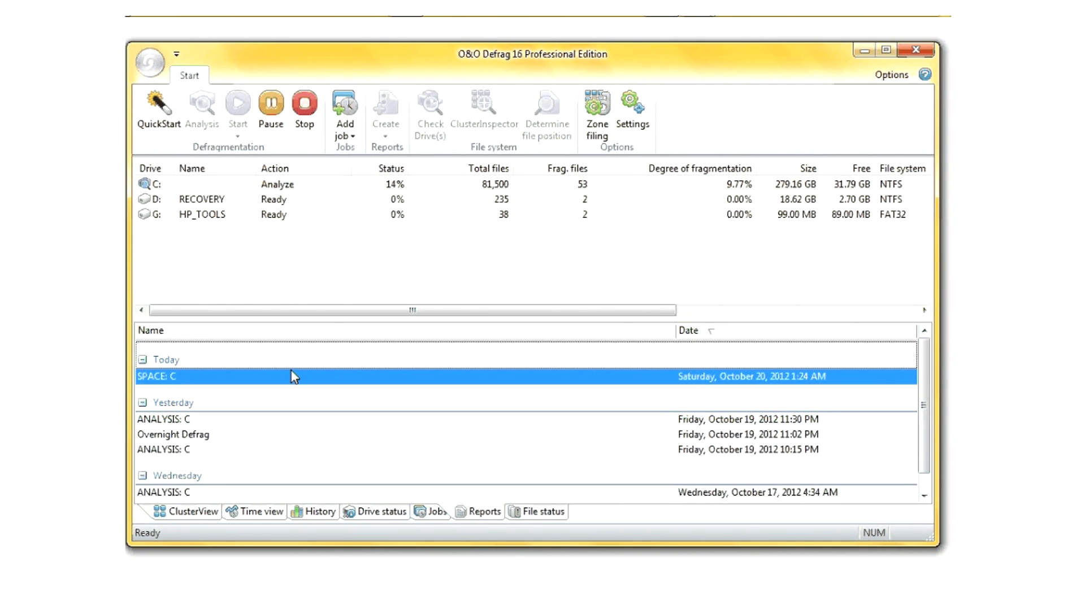
Open drive C's SPACE report in Chrome and scroll through its contents
double_click(157, 376)
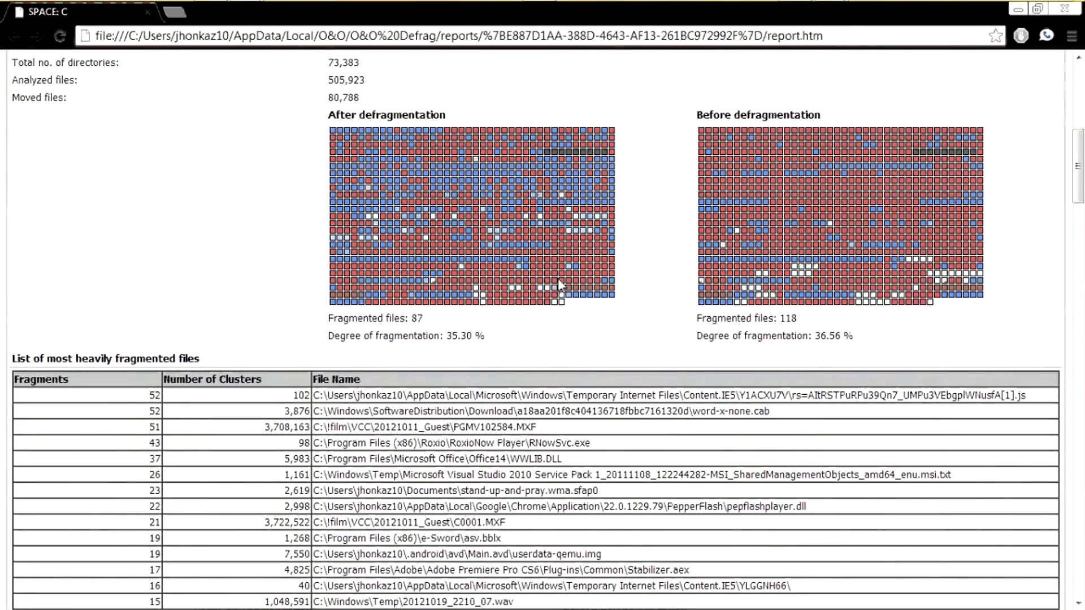
mouse_move(839, 283)
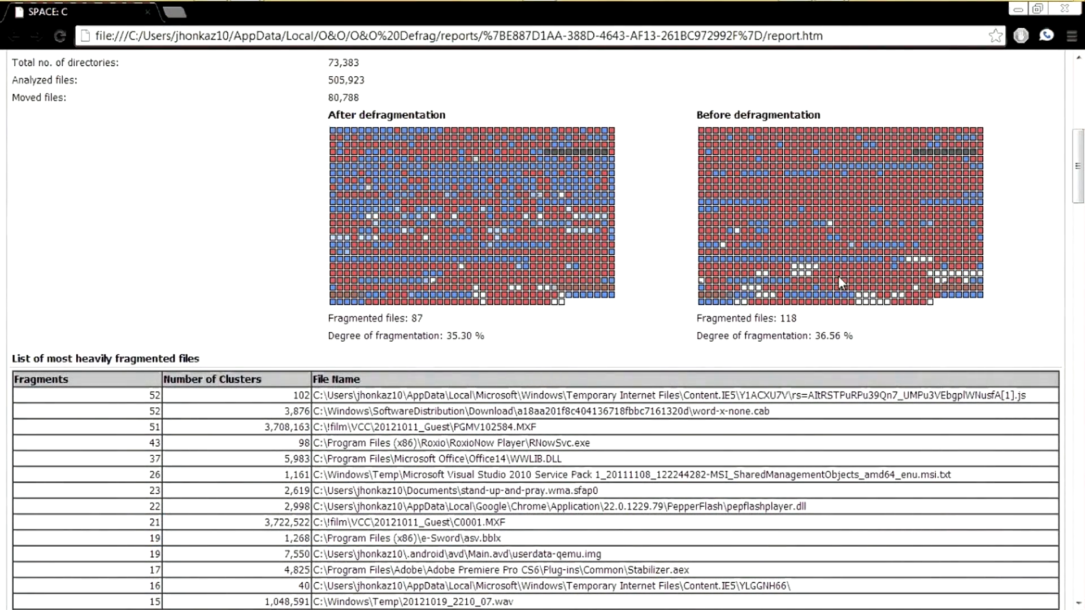
mouse_move(410, 315)
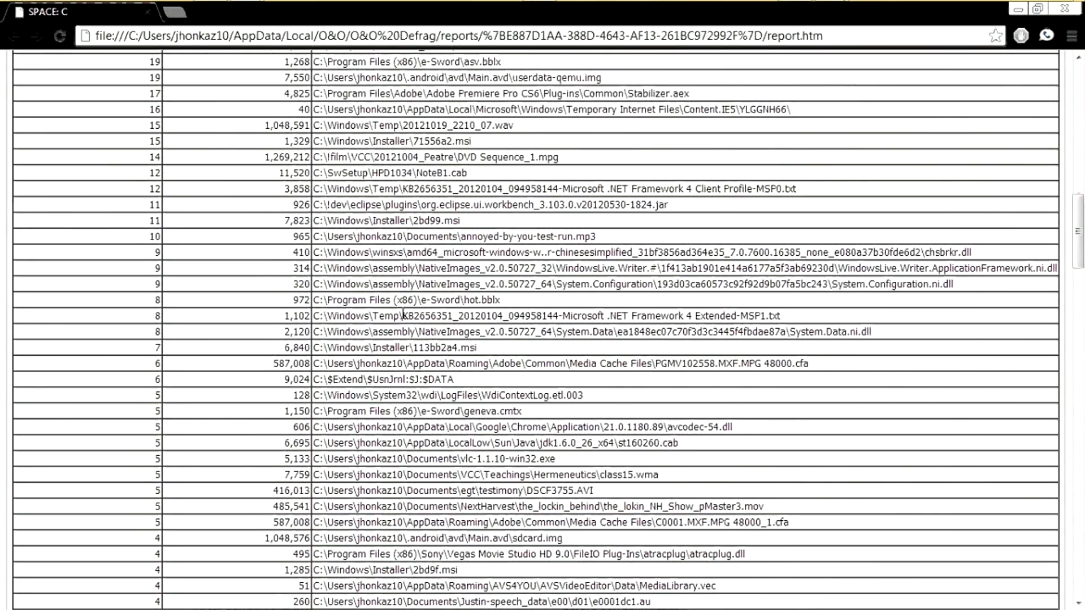
scroll(down, 3)
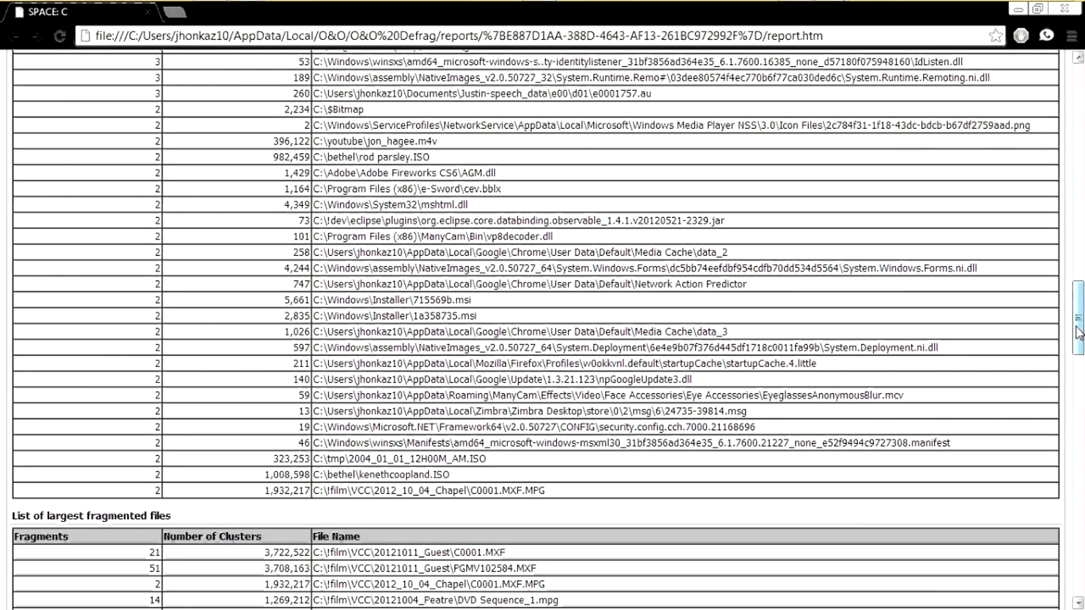
scroll(down, 3)
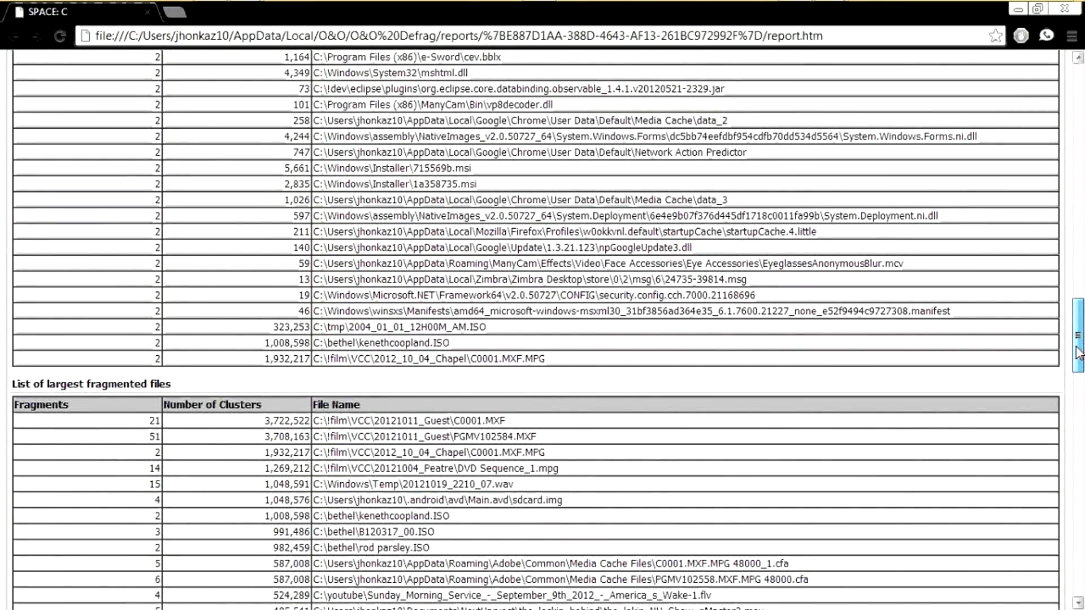
scroll(down, 3)
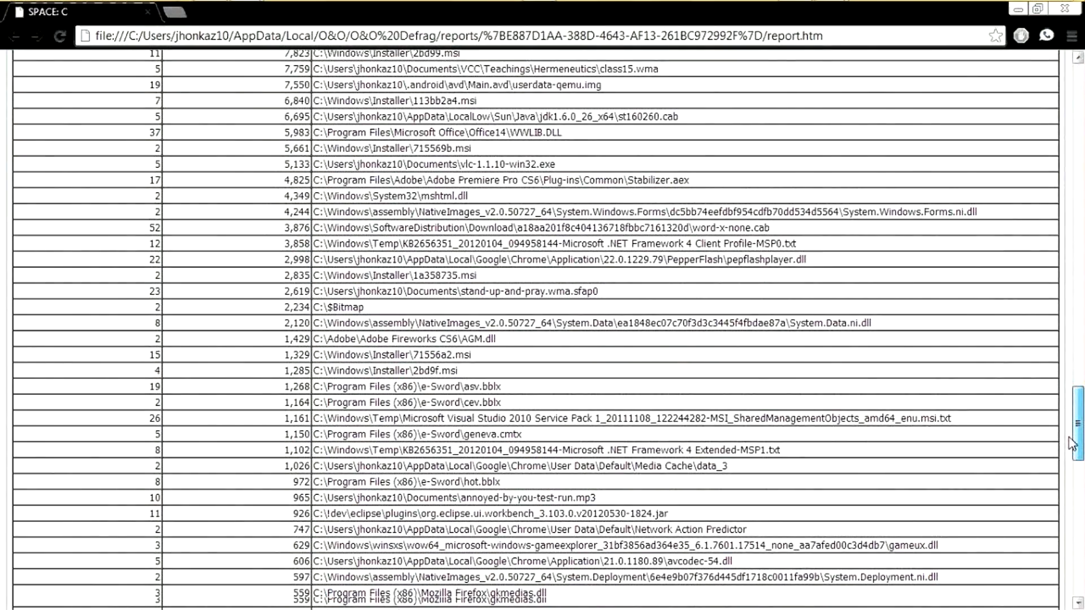
scroll(down, 3)
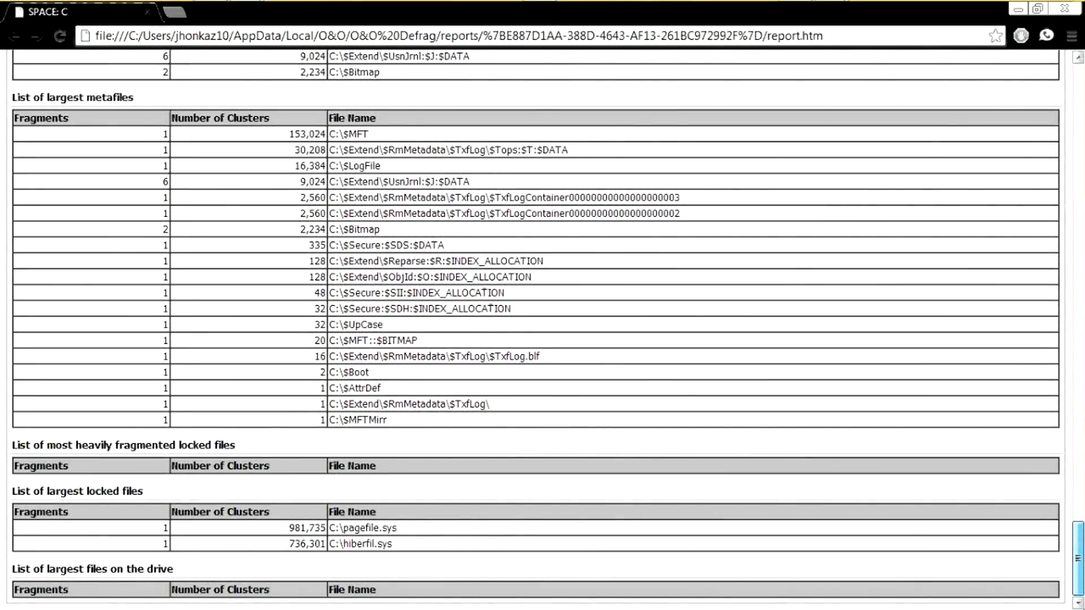
scroll(up, 3)
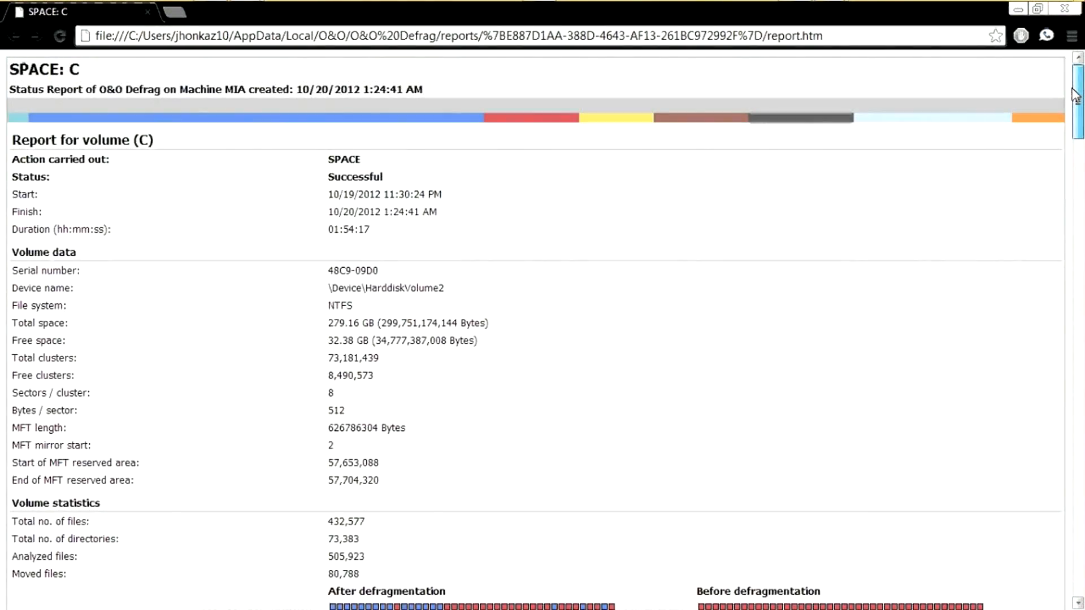
scroll(down, 3)
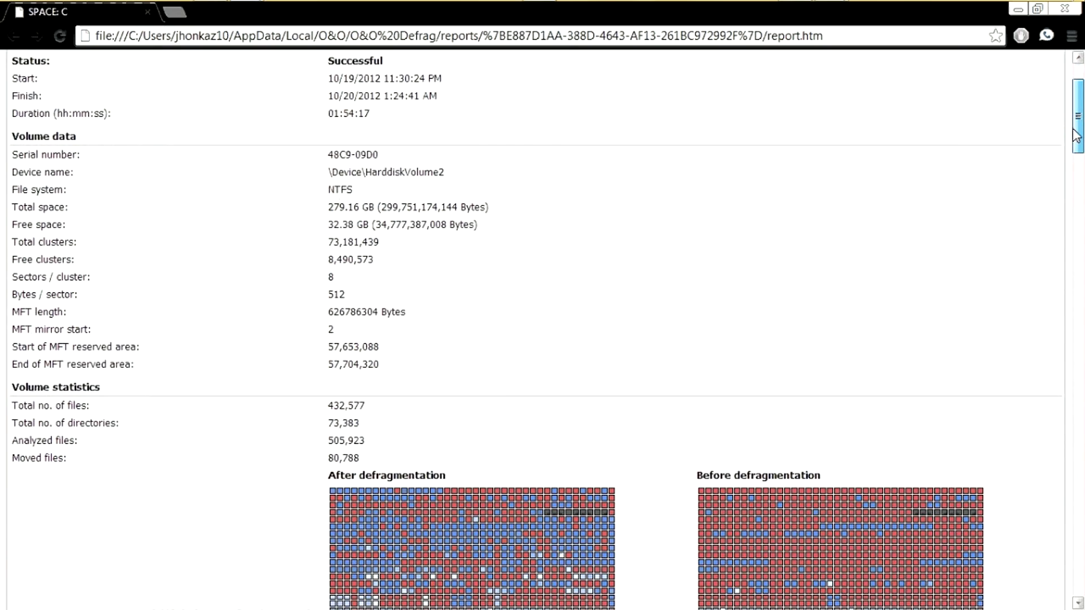
scroll(down, 3)
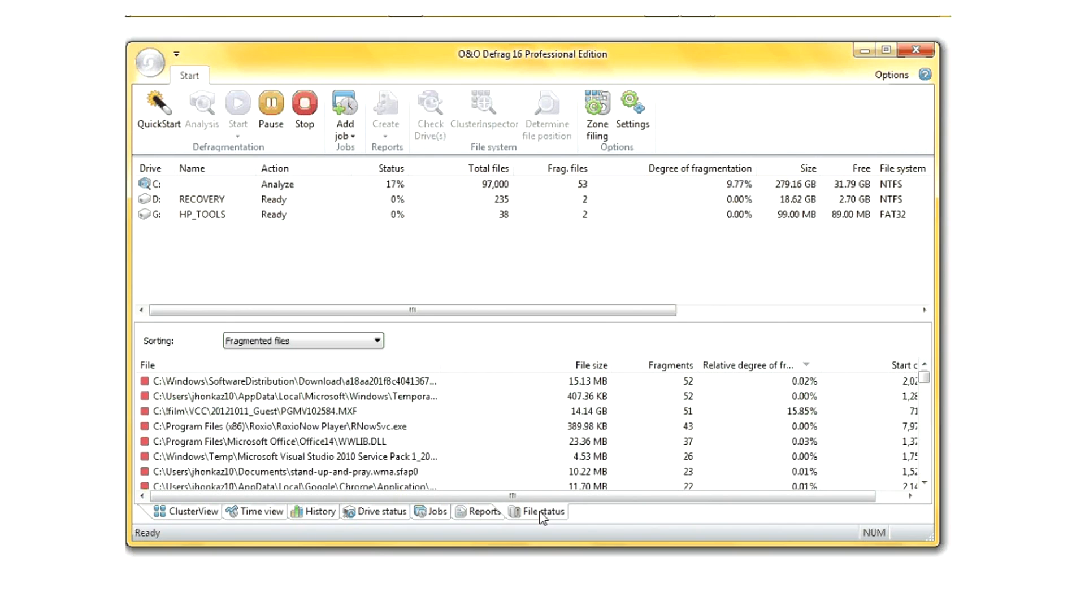
mouse_move(344, 114)
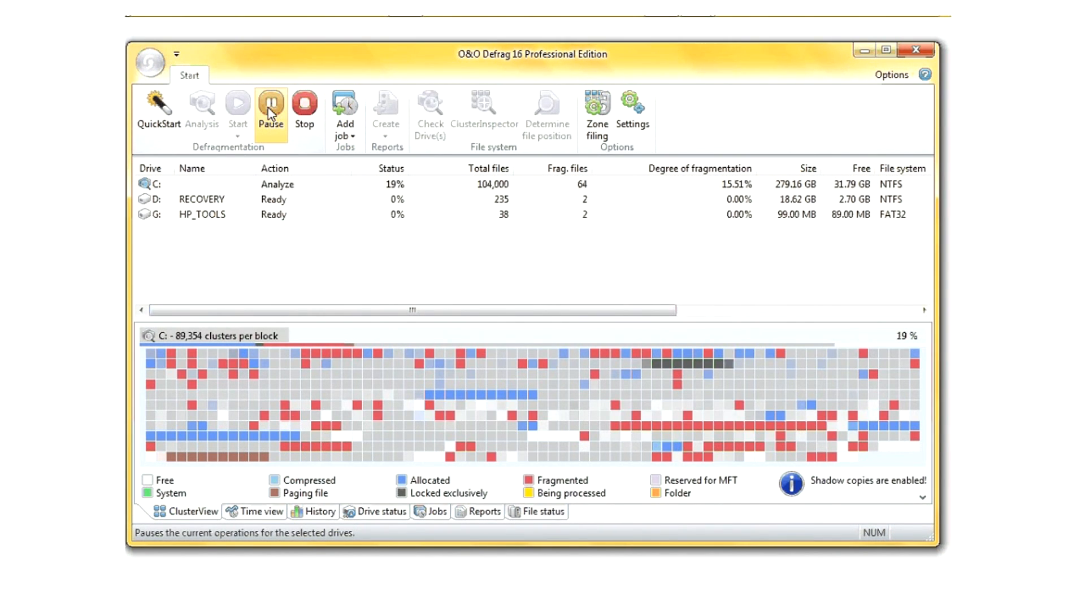
mouse_move(159, 111)
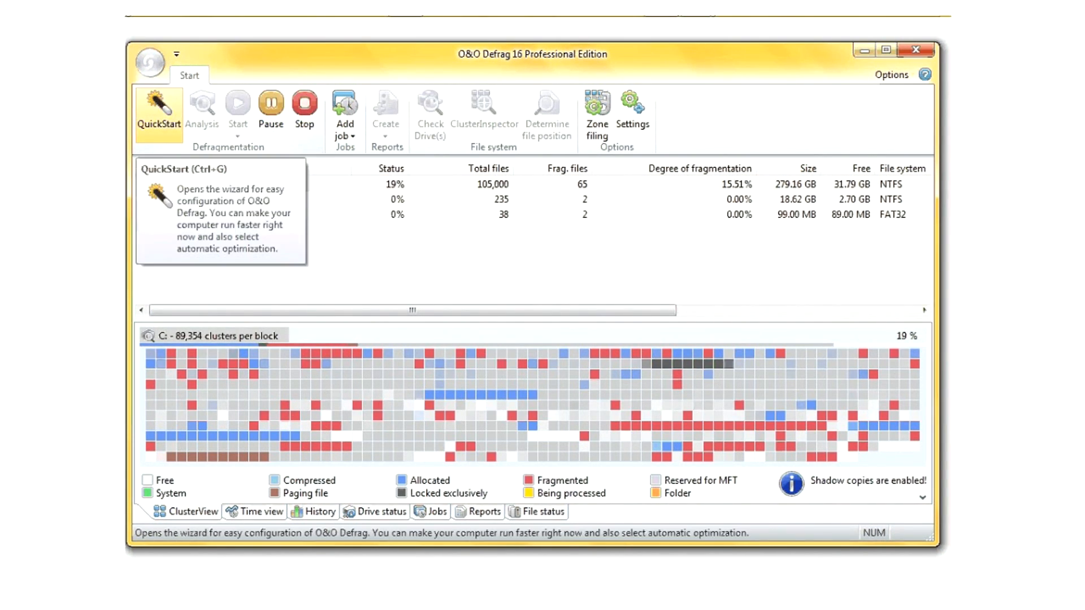
Open the QuickStart scheduling wizard and close it without changes
click(158, 113)
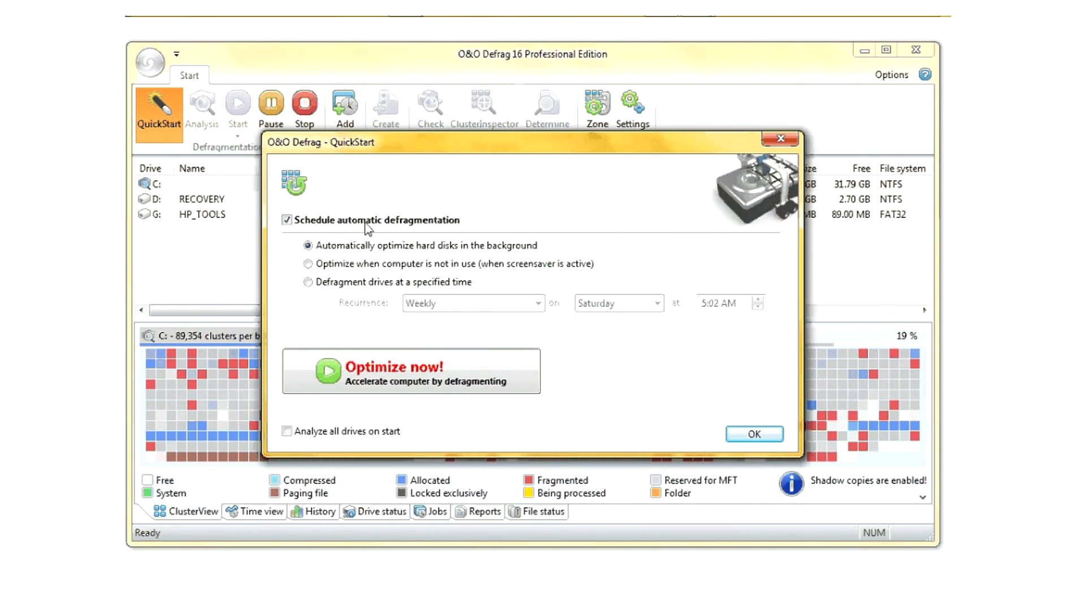
mouse_move(400, 291)
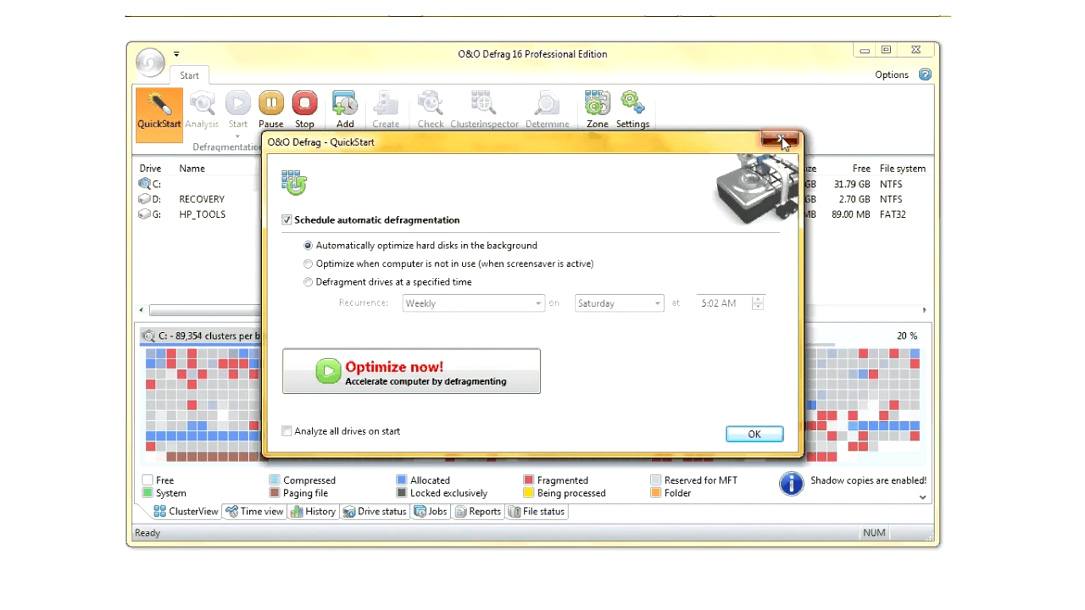
click(781, 139)
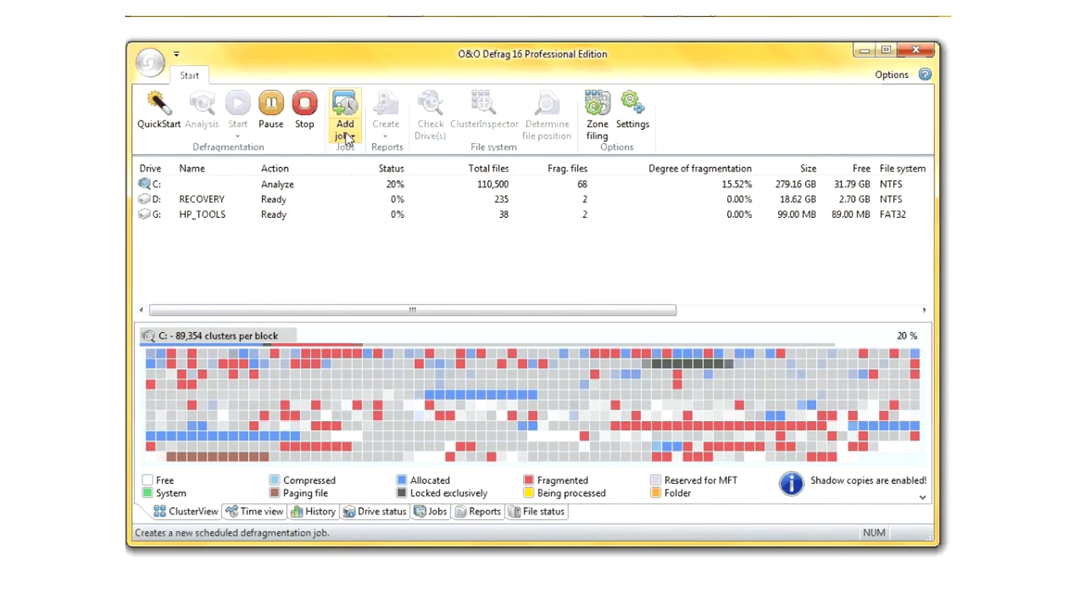
mouse_move(344, 114)
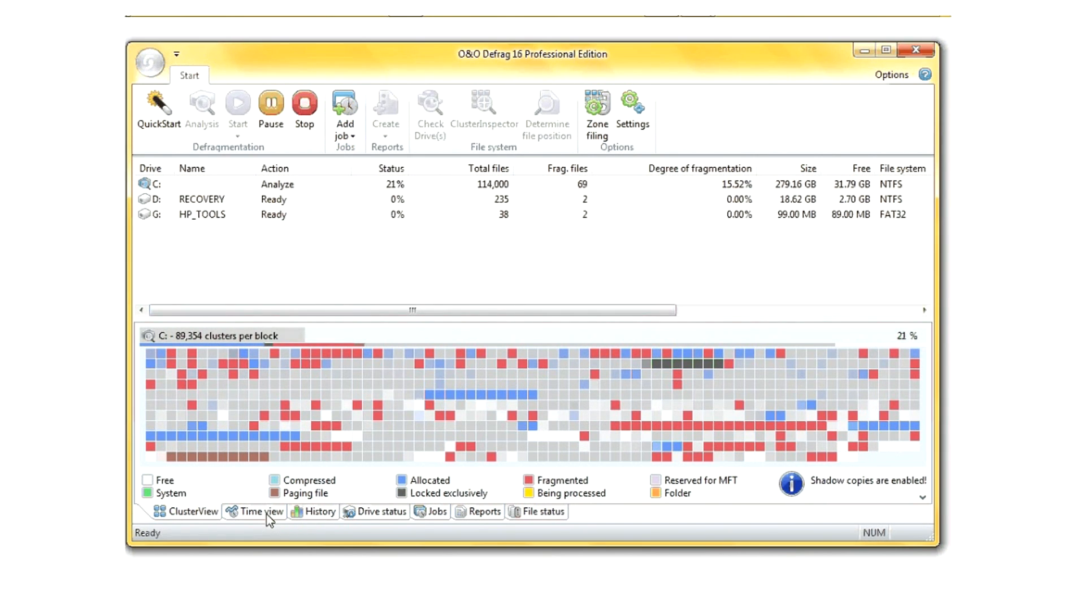
Select Overnight Defrag in the Jobs list and open it in the job editor
click(344, 114)
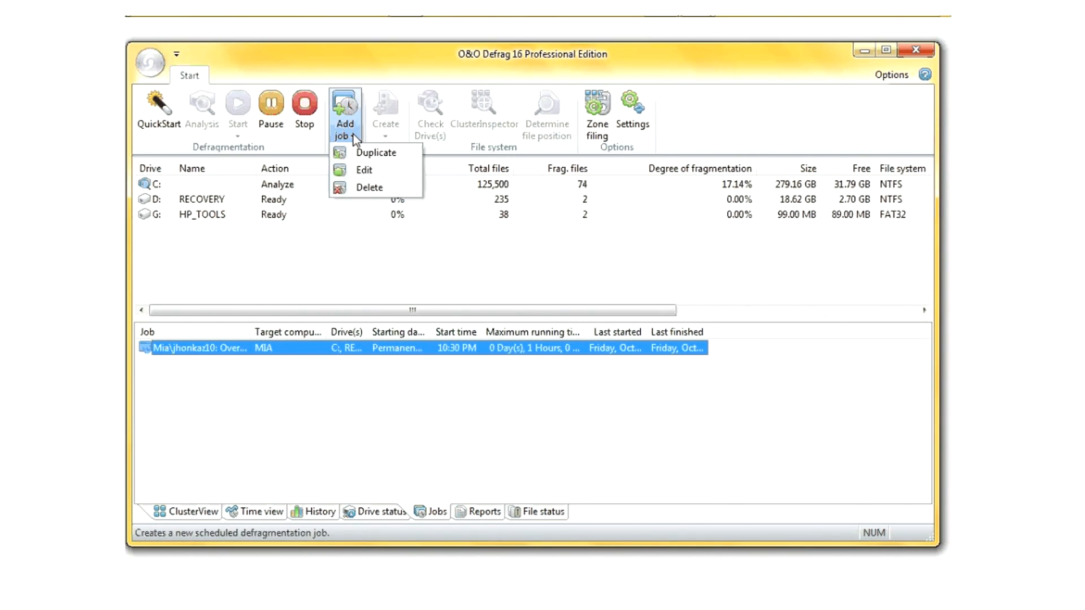
mouse_move(363, 170)
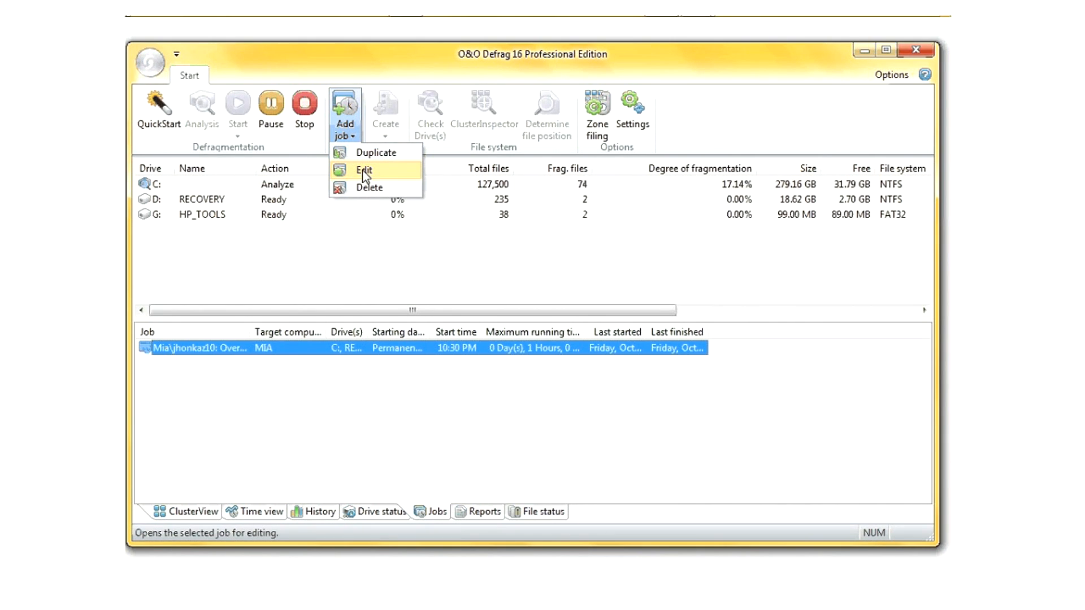
click(363, 170)
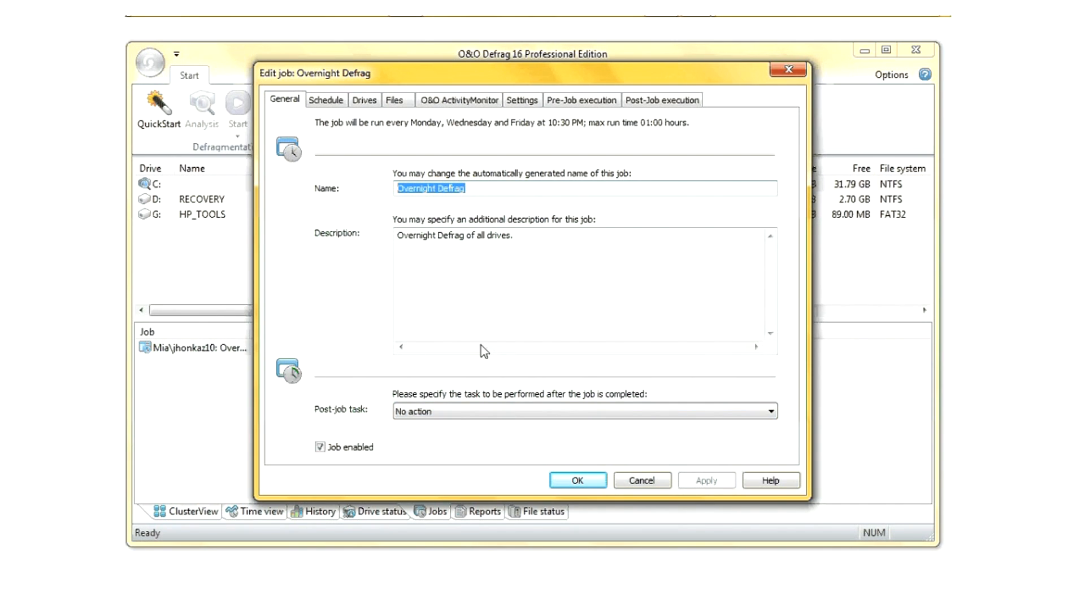
Check post-job task choices, then keep the weekly schedule with repeat execution undefined
click(768, 411)
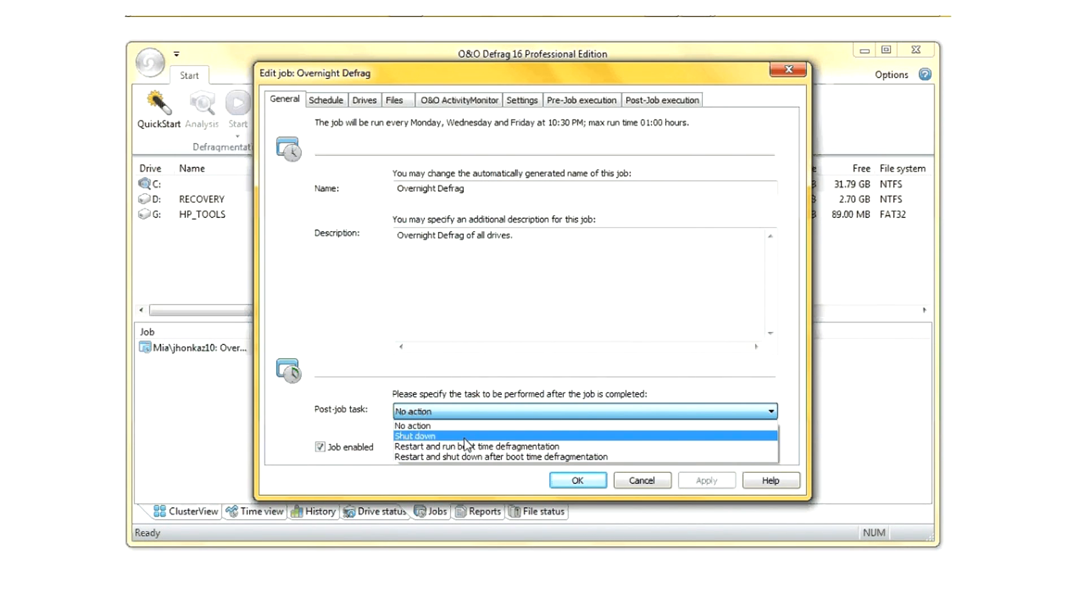
click(325, 100)
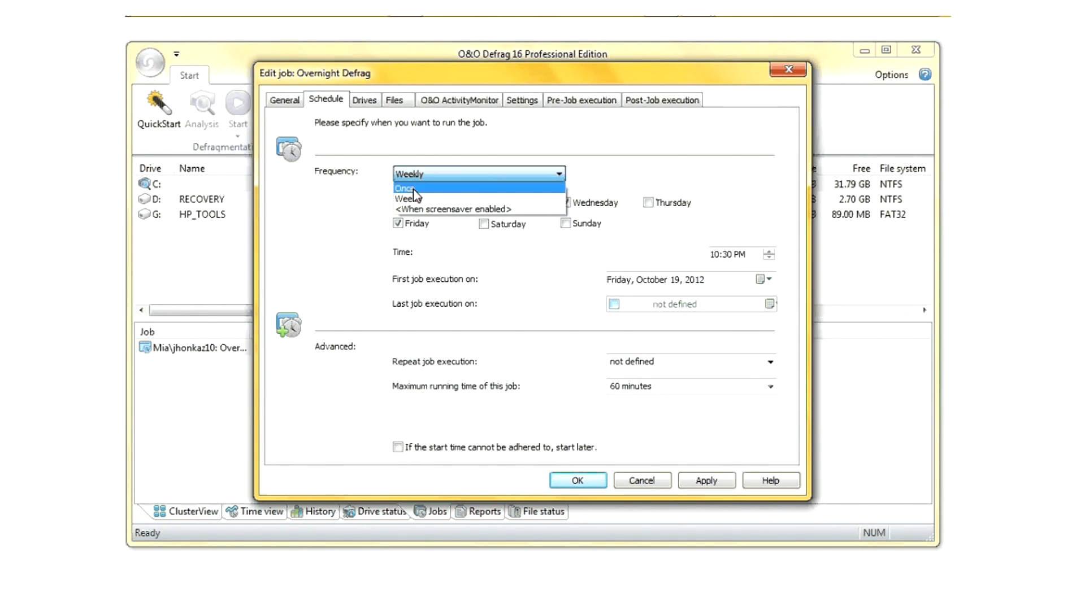
mouse_move(422, 199)
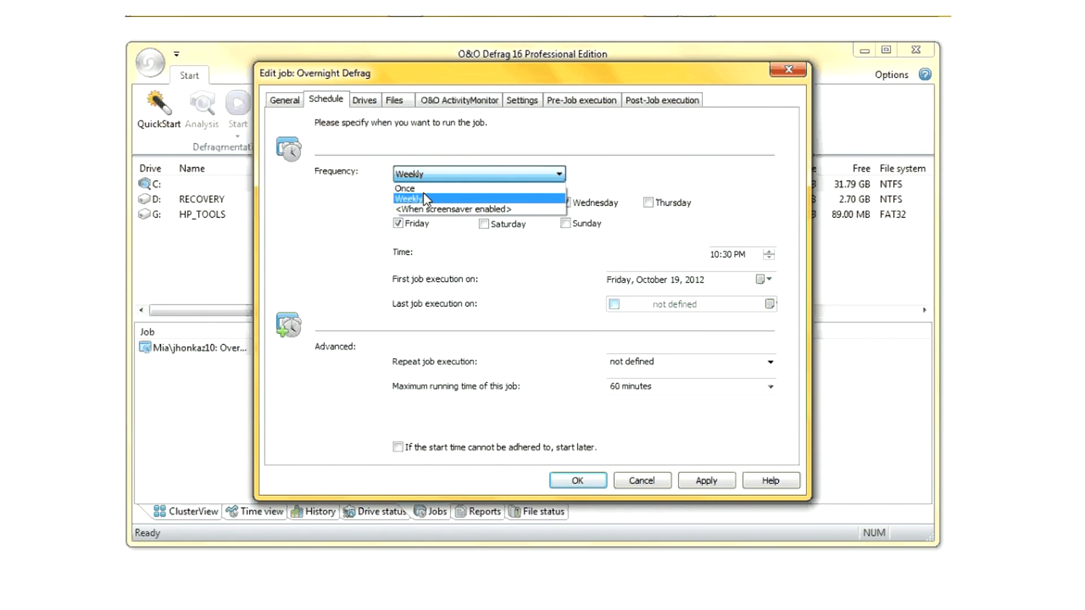
click(409, 199)
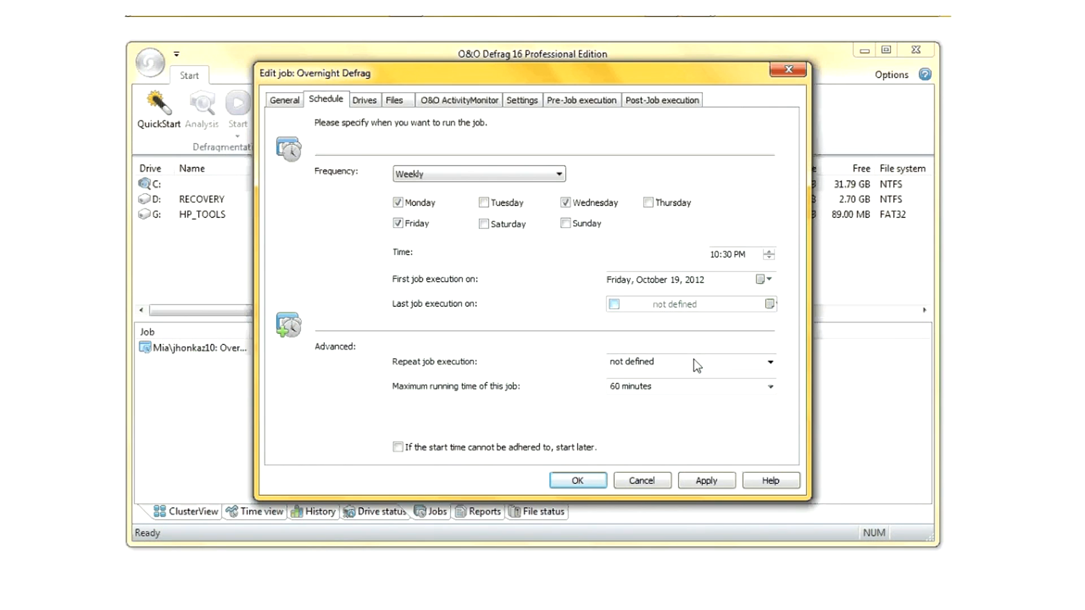
click(769, 364)
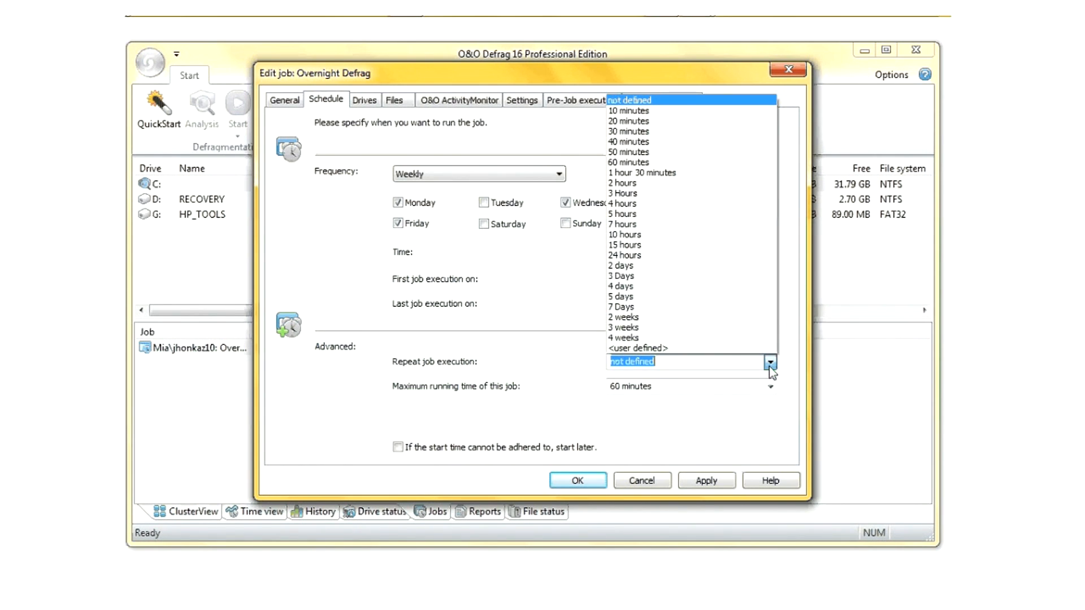
click(770, 386)
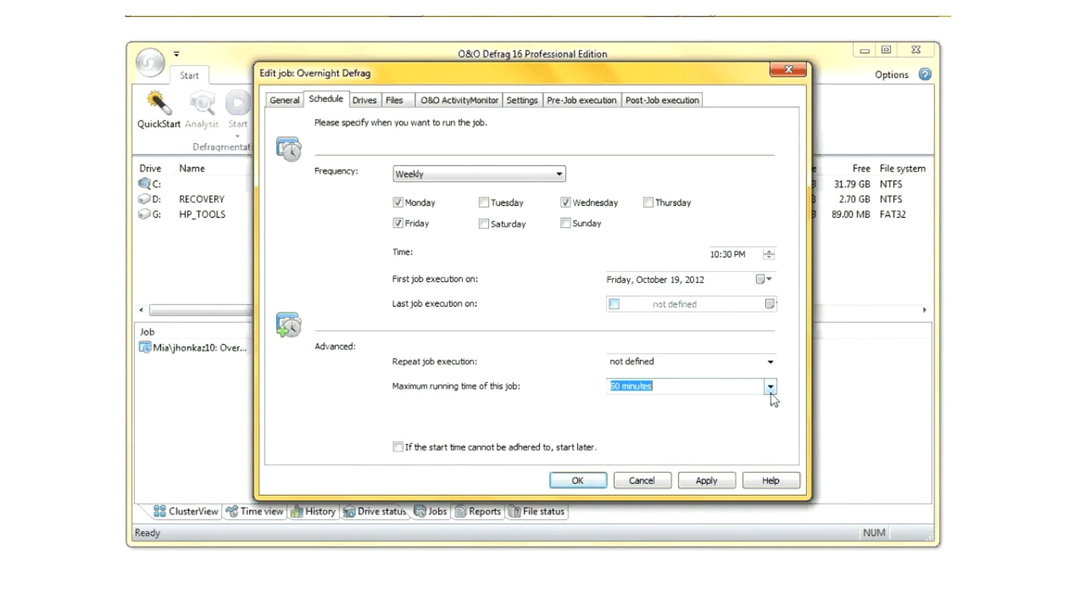
mouse_move(677, 412)
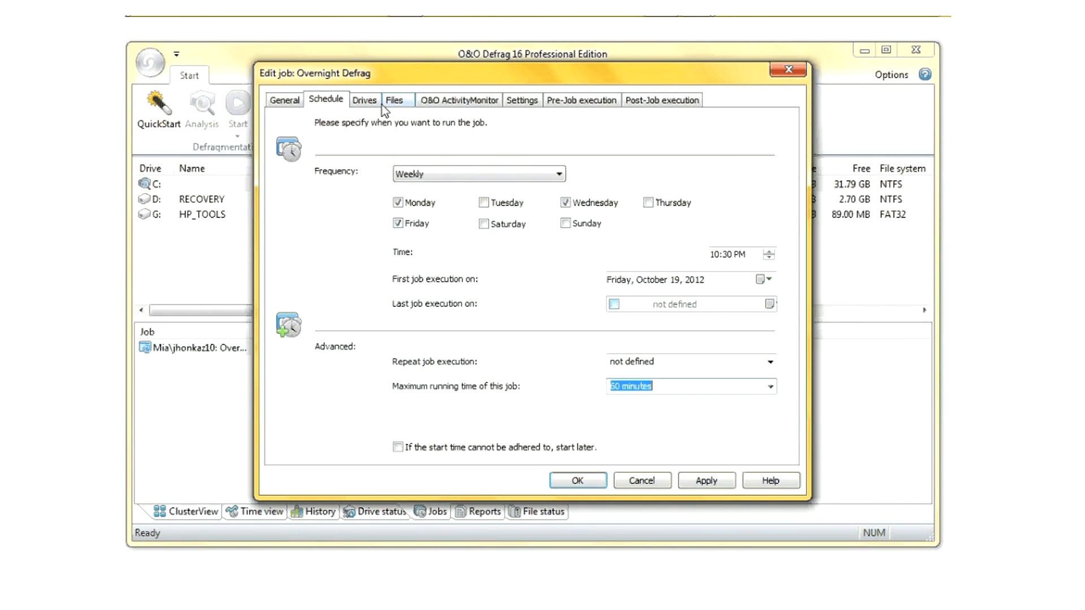
Review the job's included drives, then its exclusions listing C:\Windows\*.*
click(364, 100)
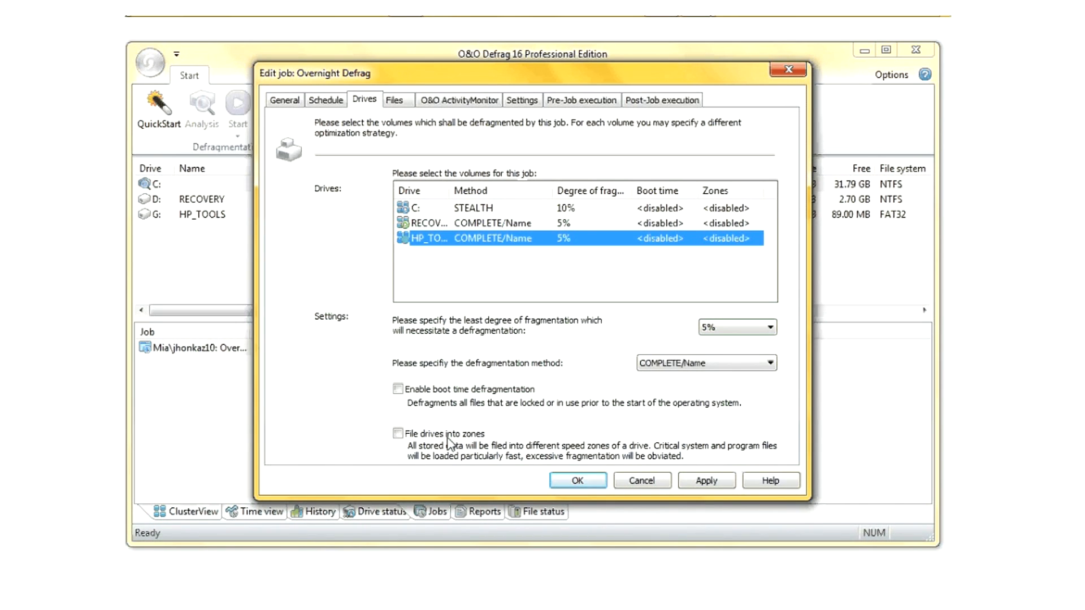
mouse_move(511, 471)
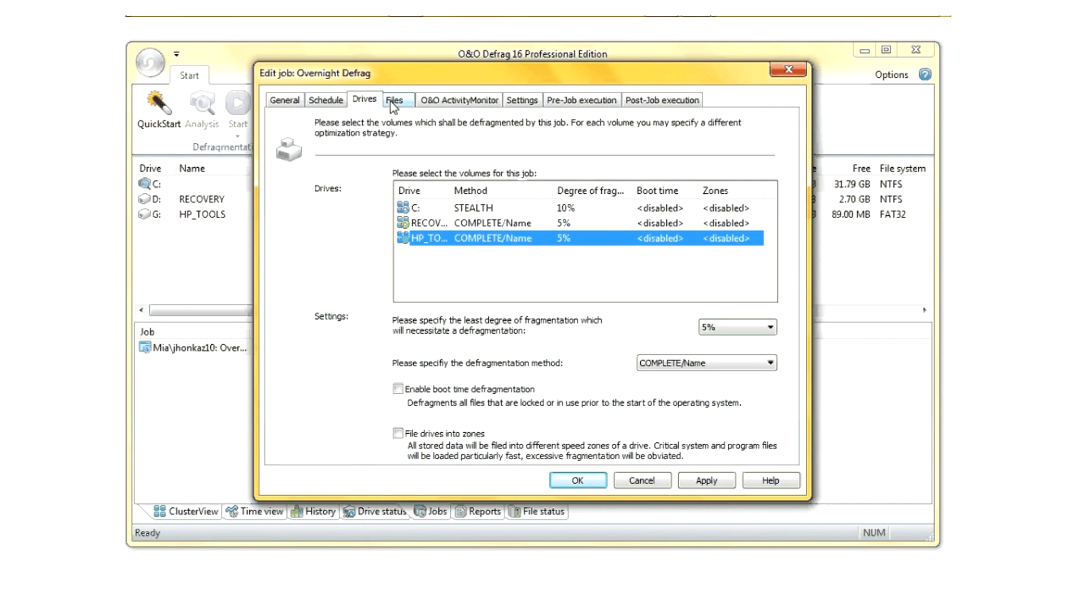
click(395, 99)
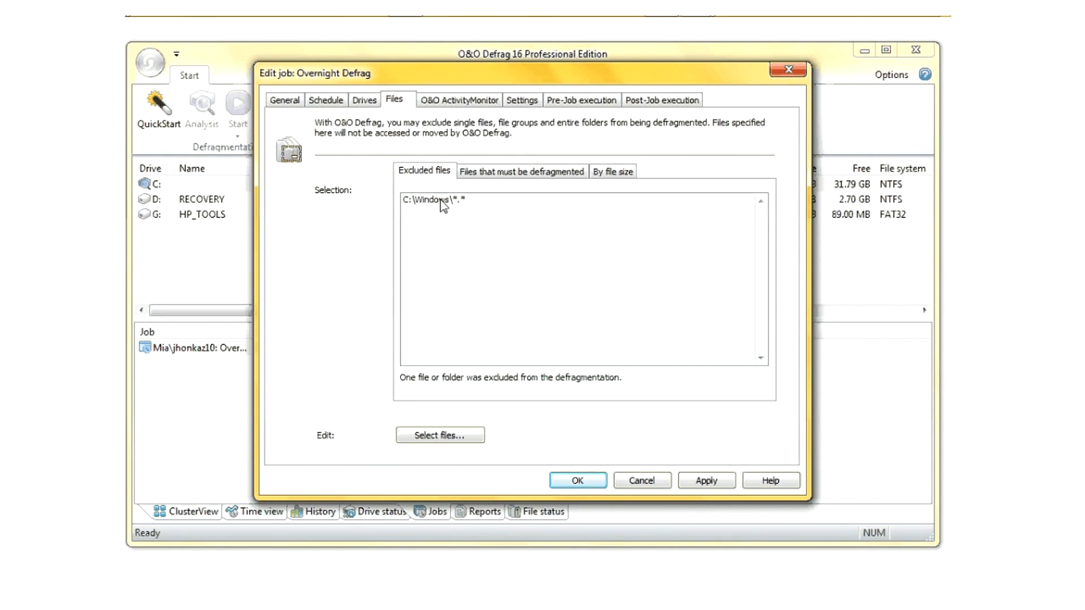
Browse to the film folder on drive C in file selection and apply
click(438, 435)
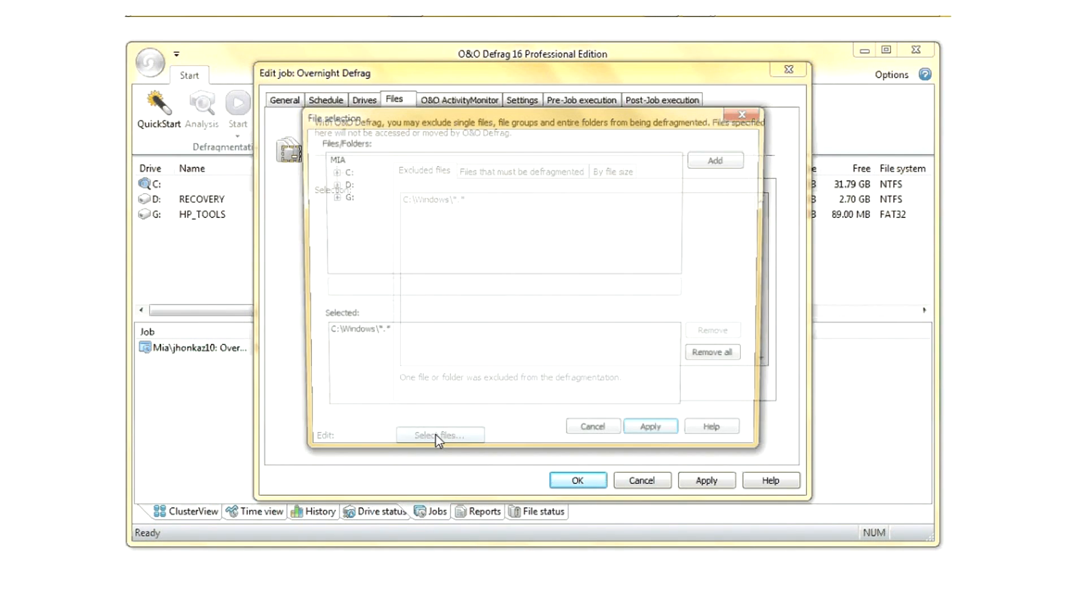
click(439, 435)
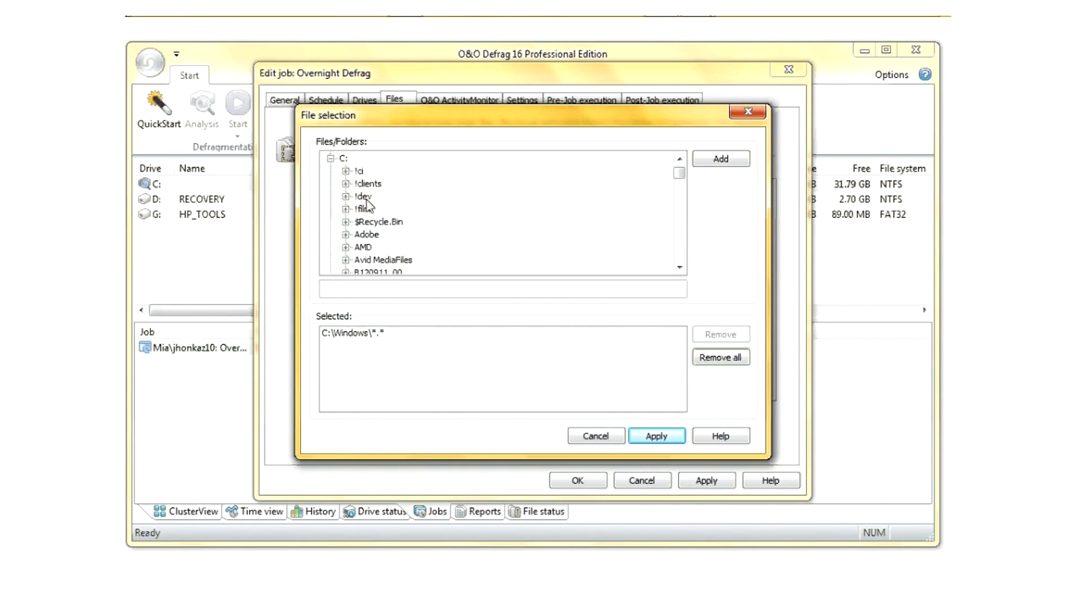
click(362, 171)
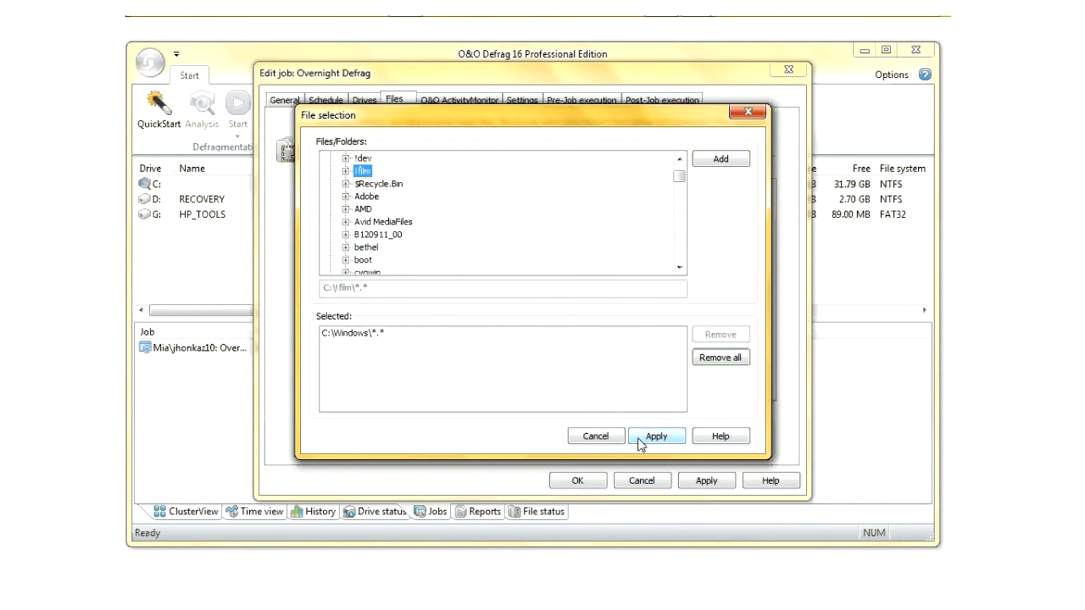
click(656, 436)
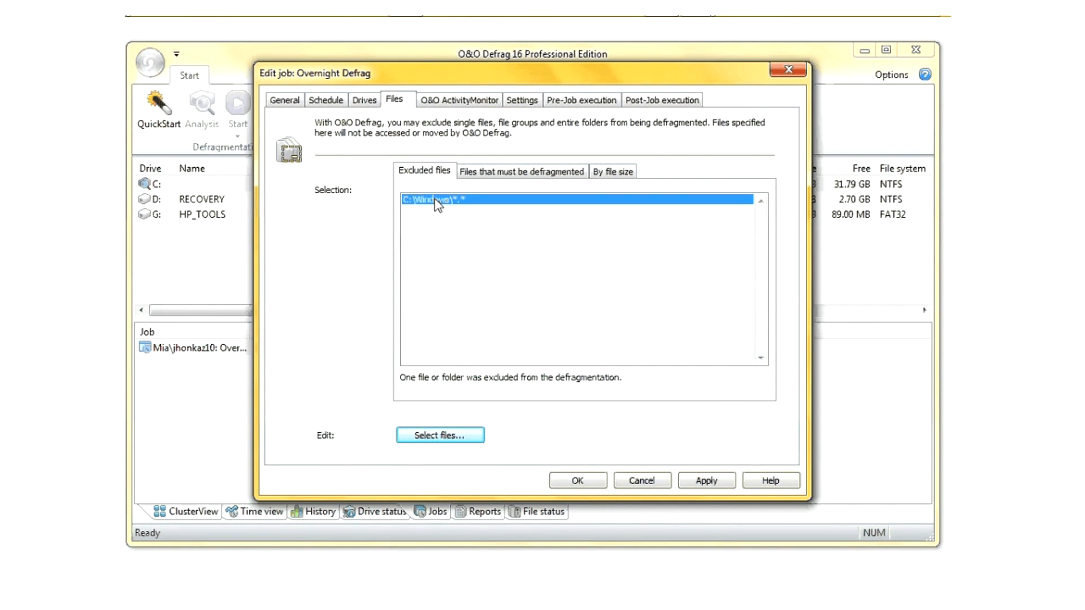
View the must-defragment and file-size subtabs, then the ActivityMonitor load limits
click(521, 171)
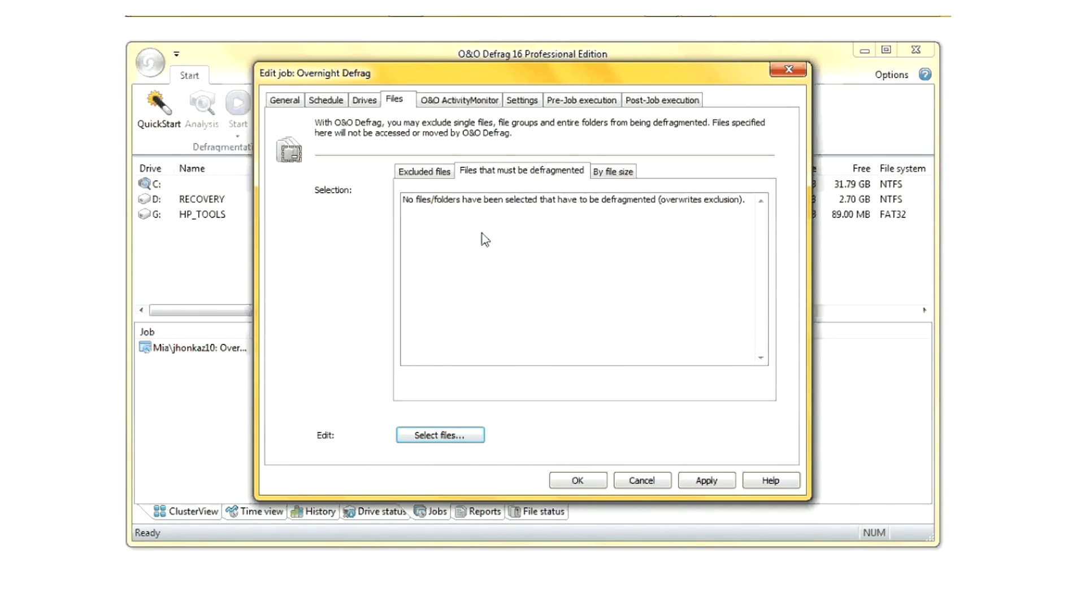
click(612, 171)
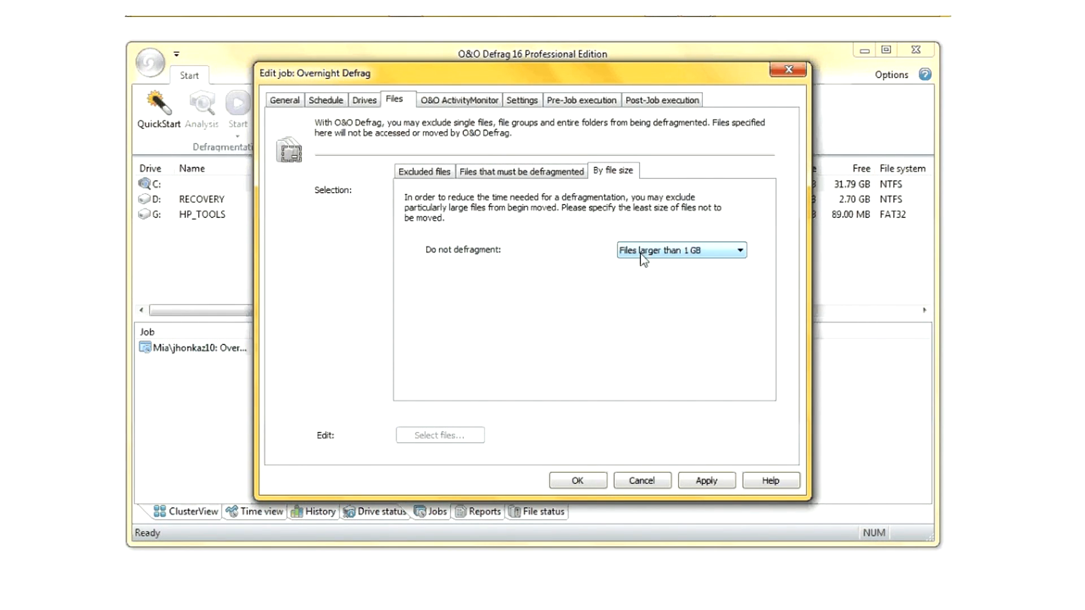
click(459, 99)
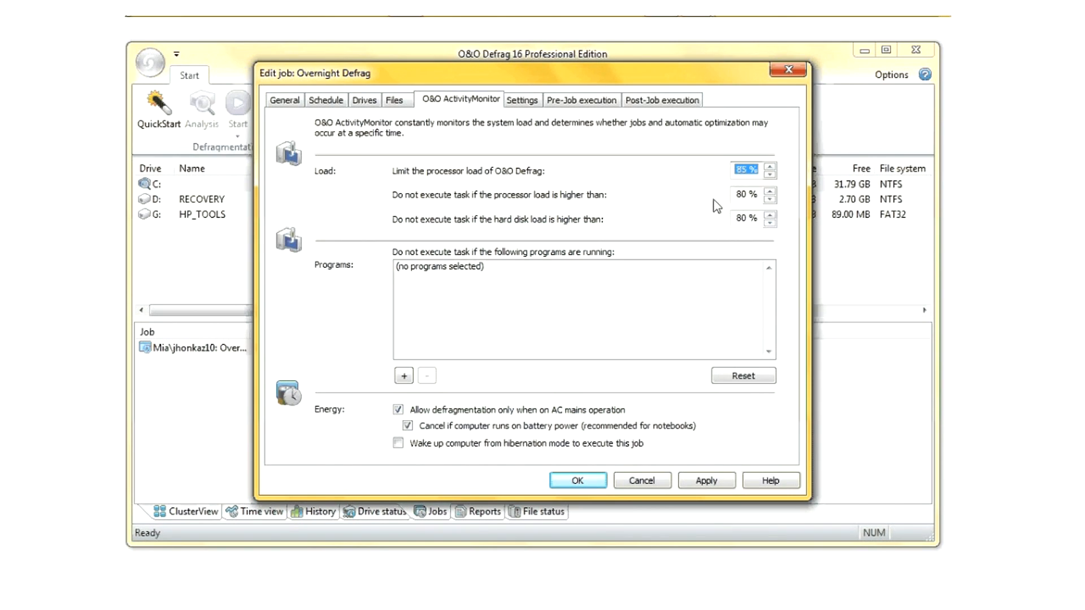
Review the Settings, Pre-Job and Post-Job execution pages, then confirm with OK
click(522, 99)
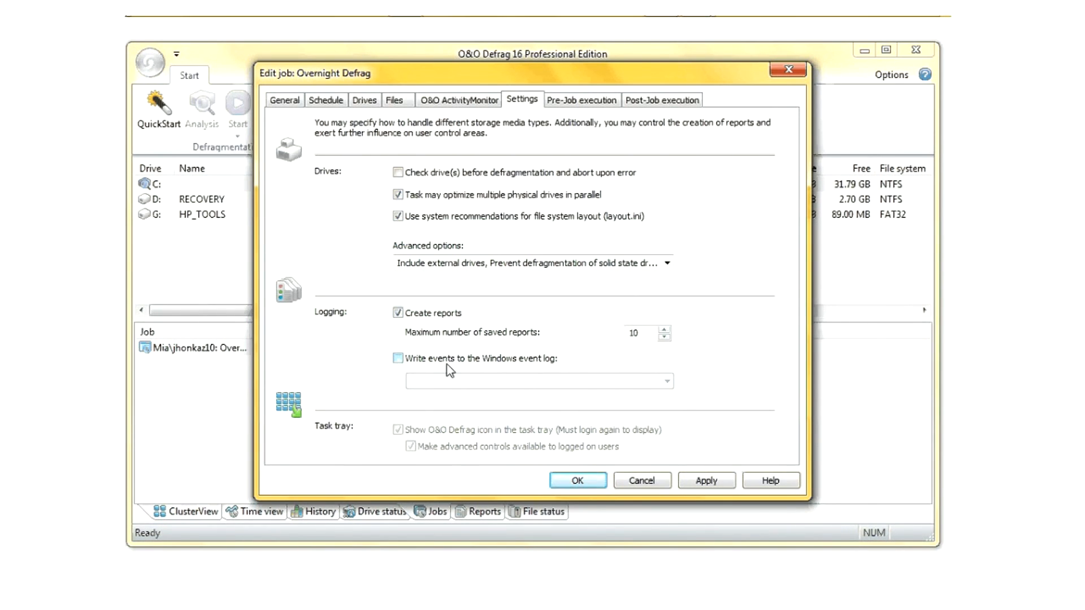
click(582, 100)
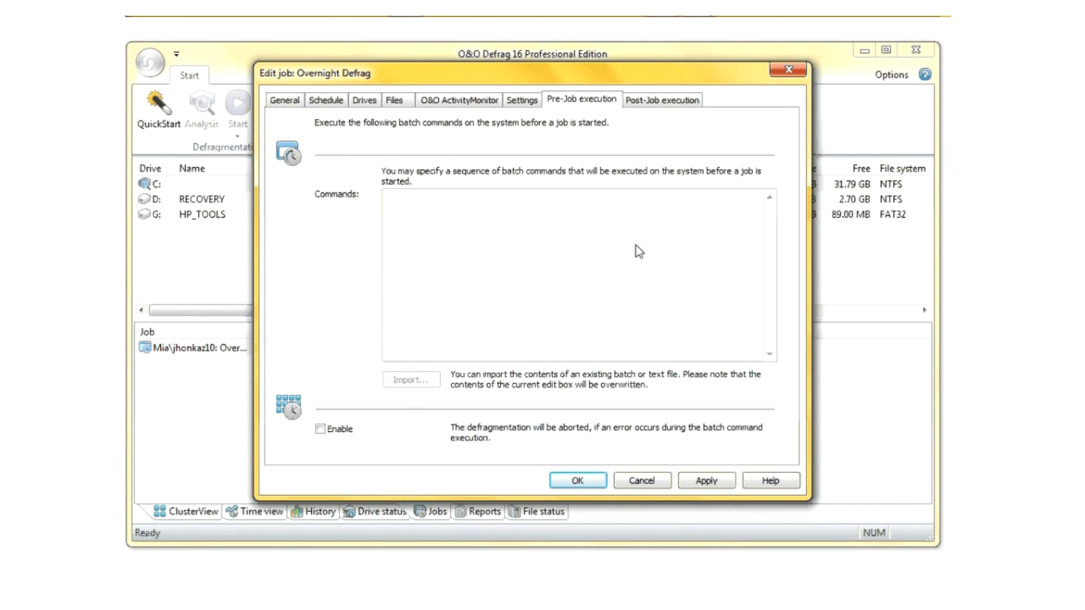
mouse_move(638, 237)
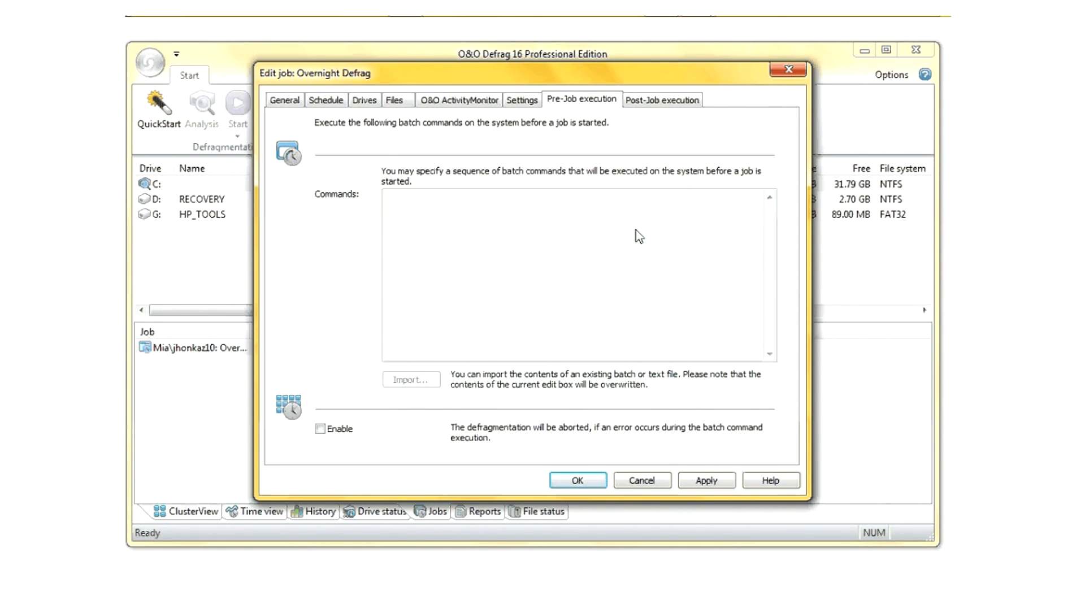
click(661, 99)
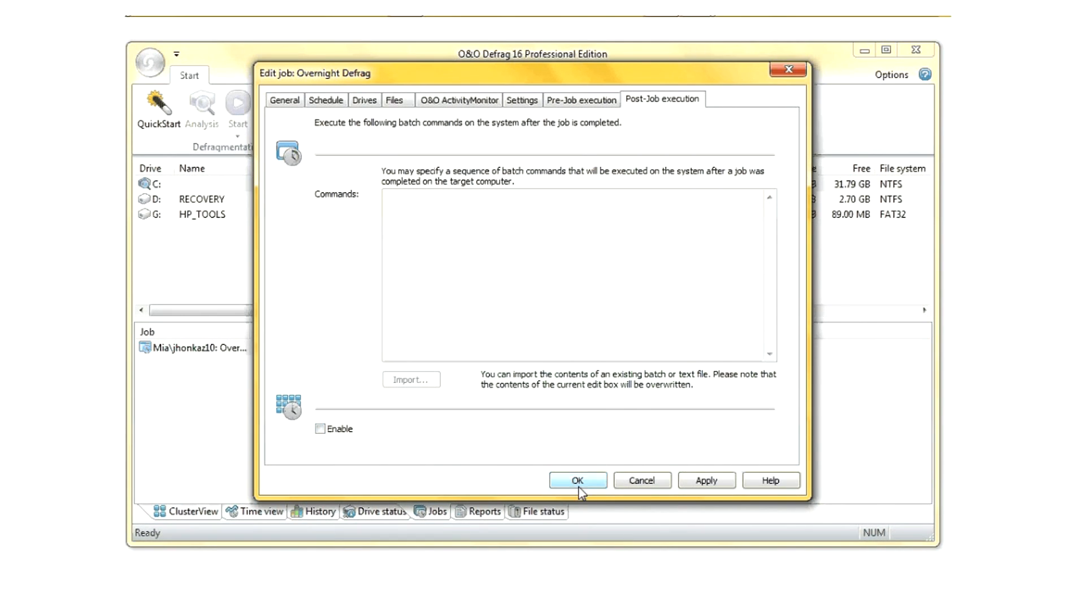
click(577, 481)
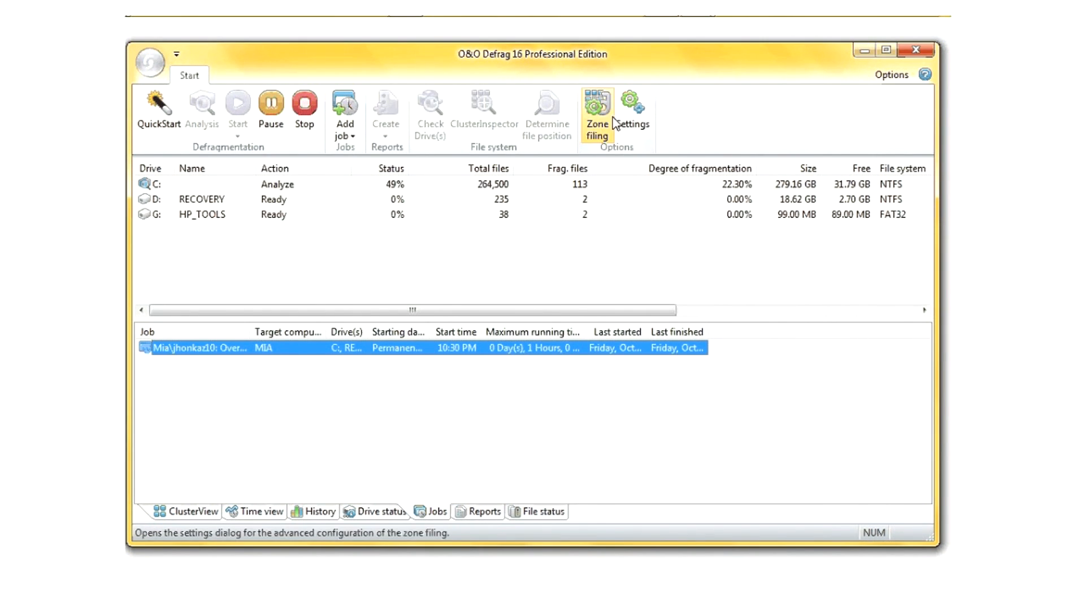
mouse_move(630, 111)
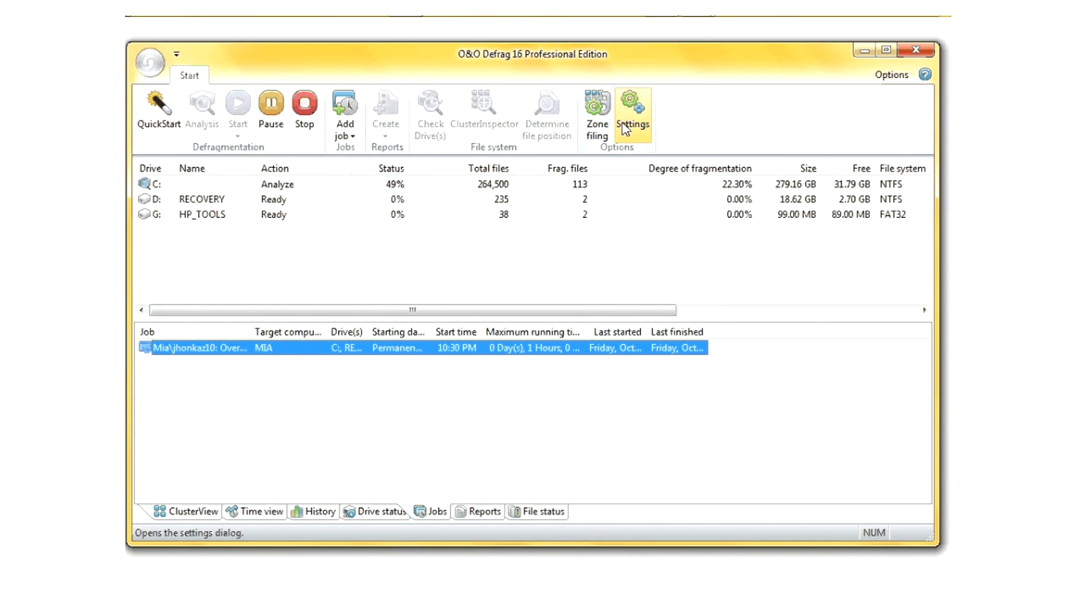
mouse_move(597, 111)
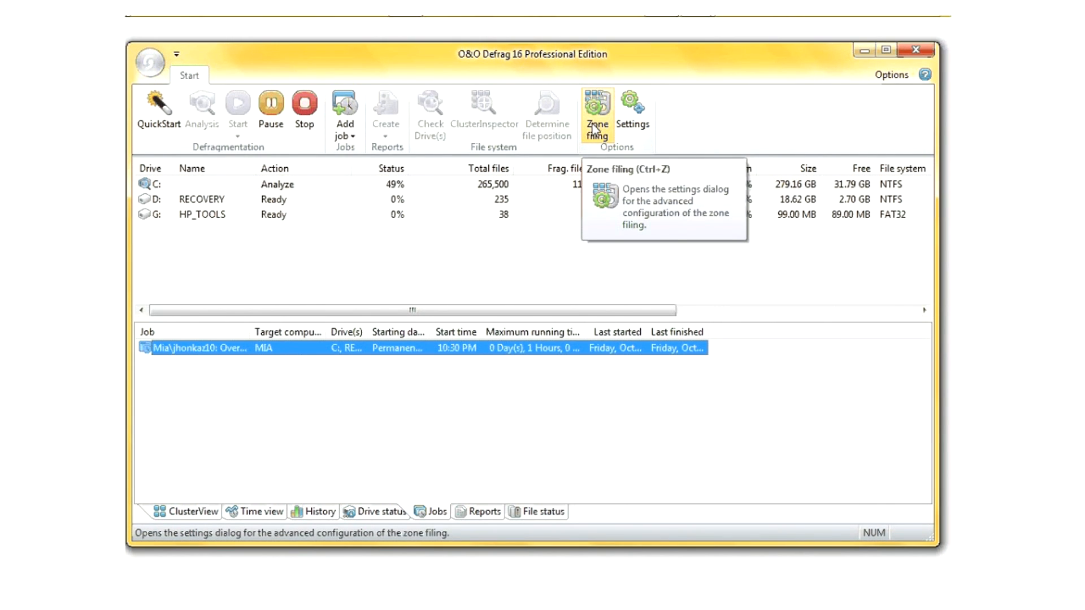
Decline enabling zone filing, then open the application menu at top left
click(597, 111)
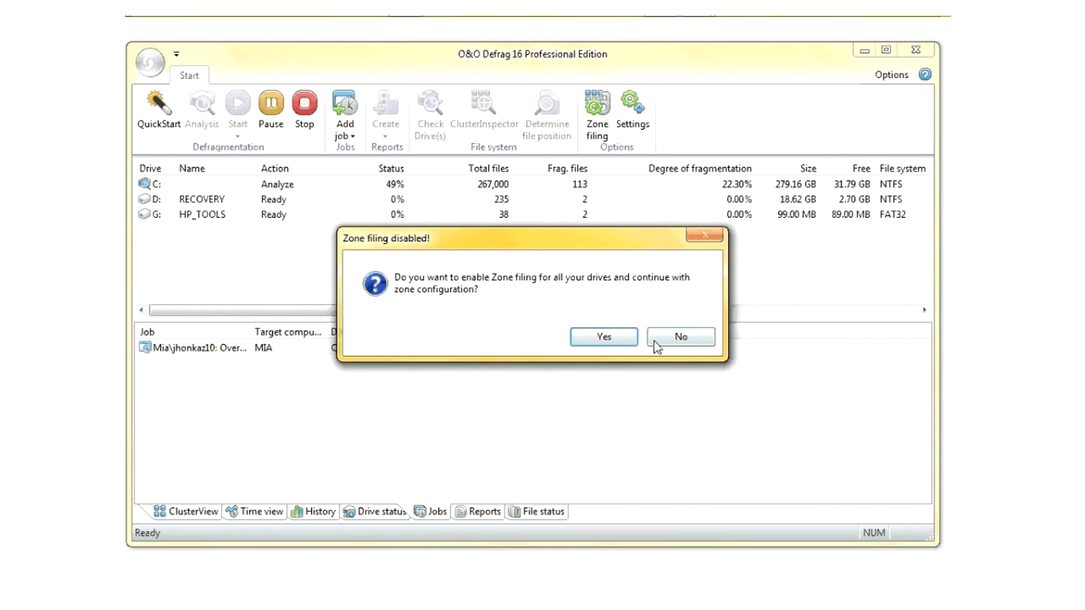
click(679, 337)
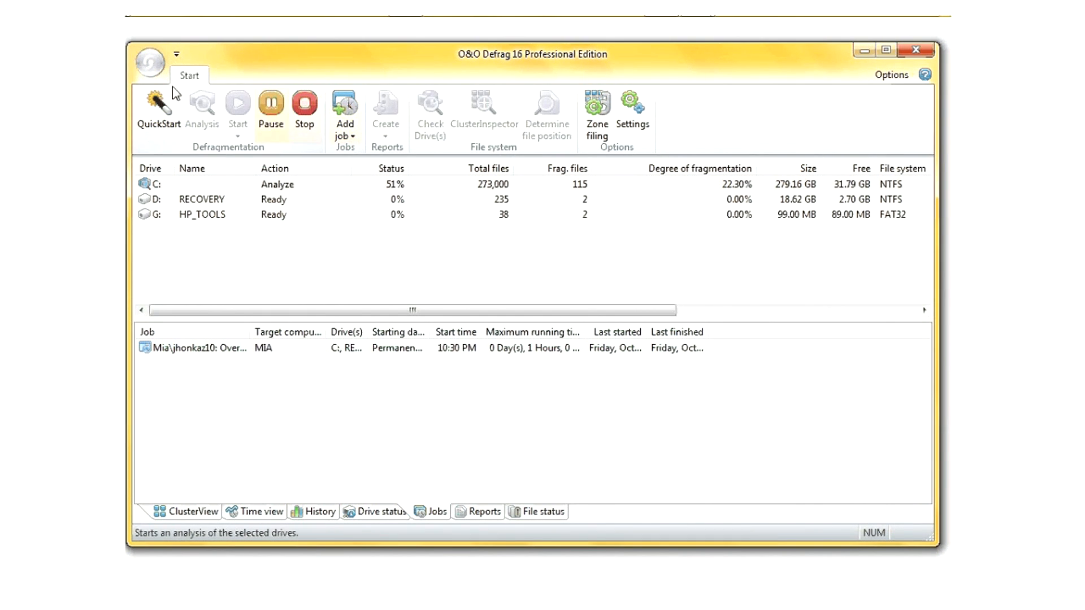
click(149, 63)
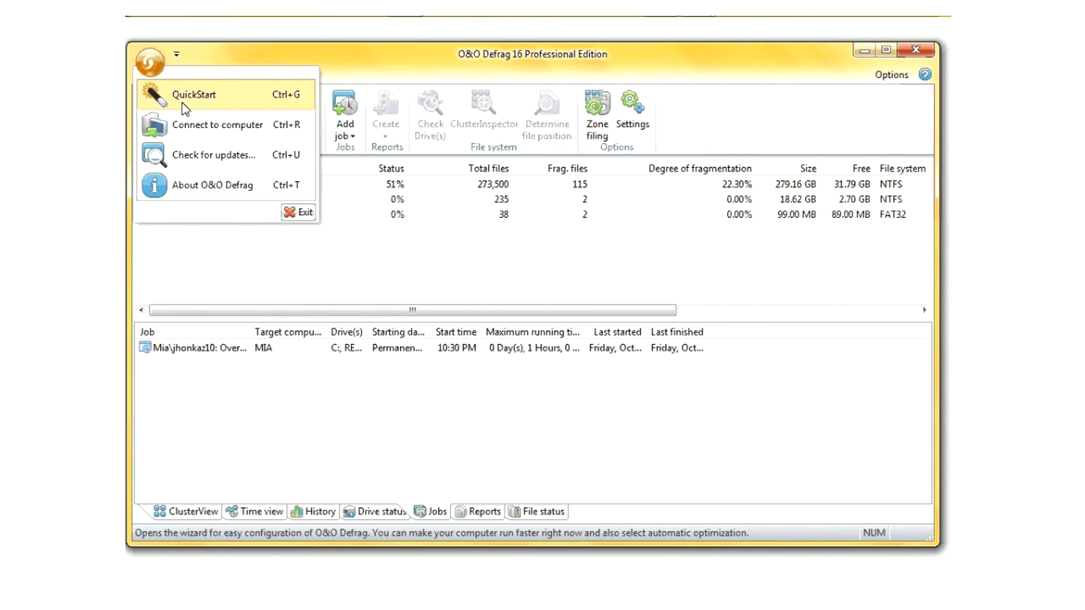
mouse_move(219, 125)
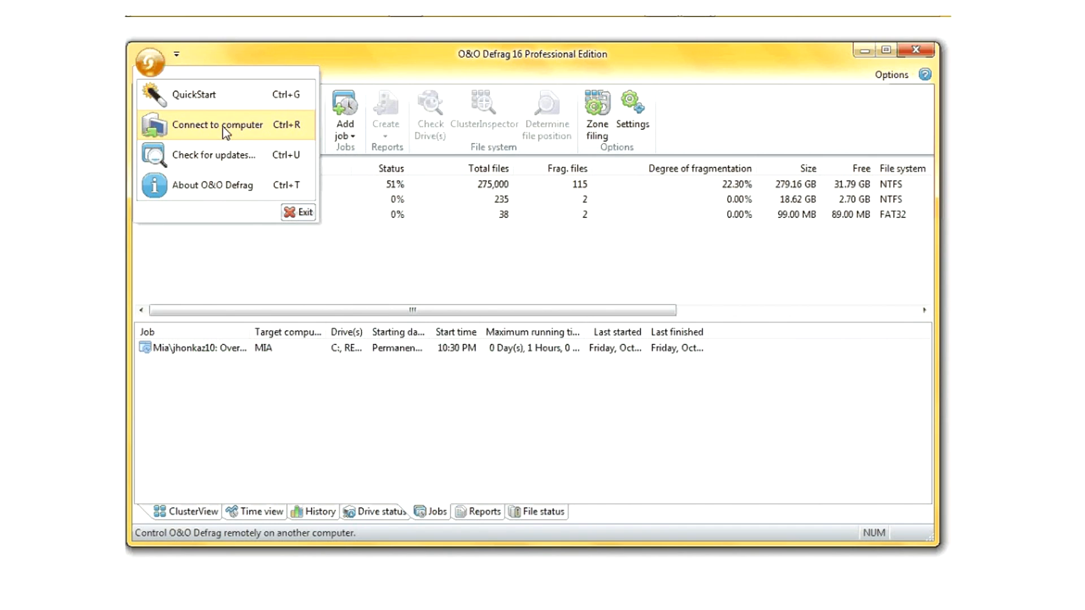
Switch the remote connection to IP address 10.9.8.52 and close the Connect window
click(217, 124)
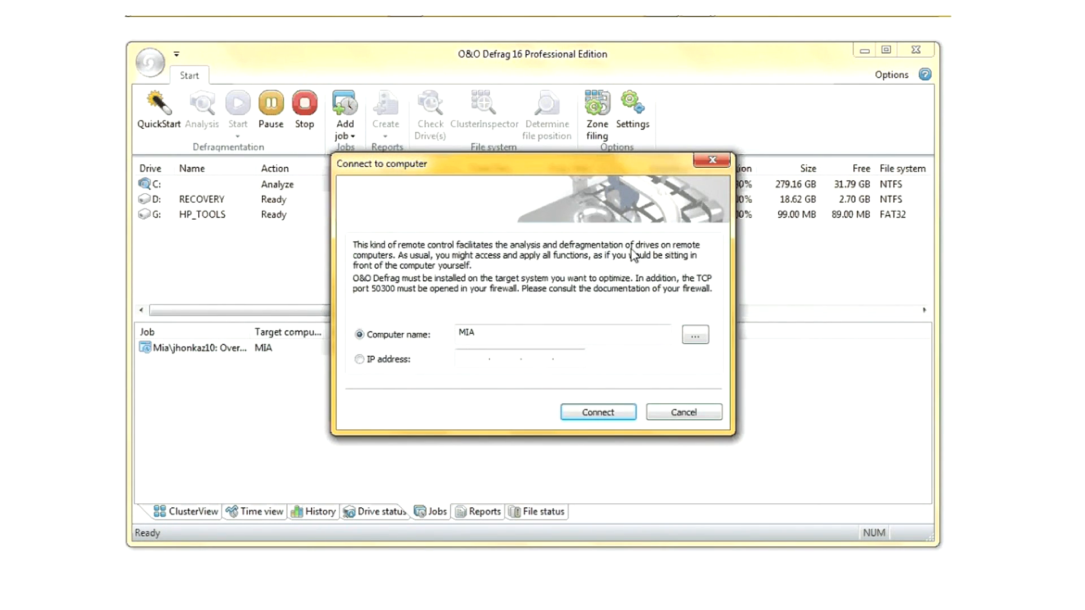
click(359, 359)
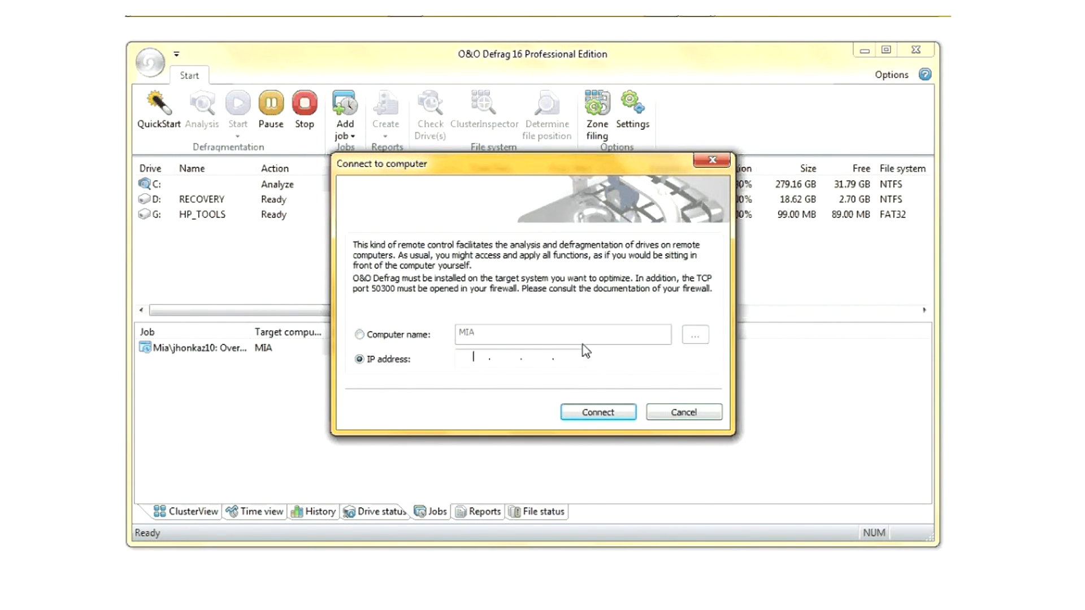
mouse_move(602, 363)
text(10)
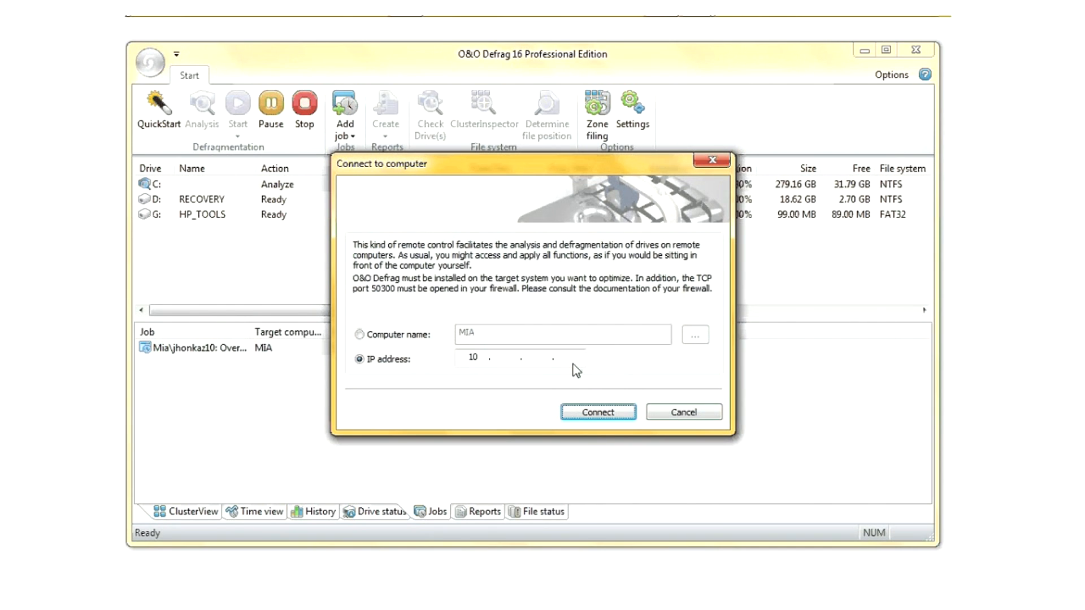
text(9)
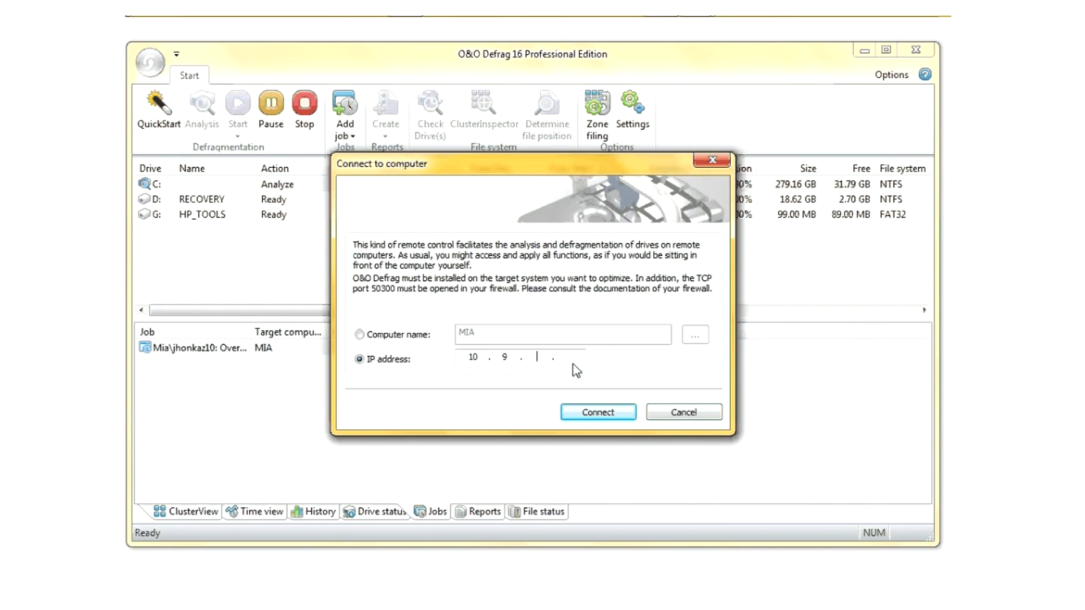
text(8.5)
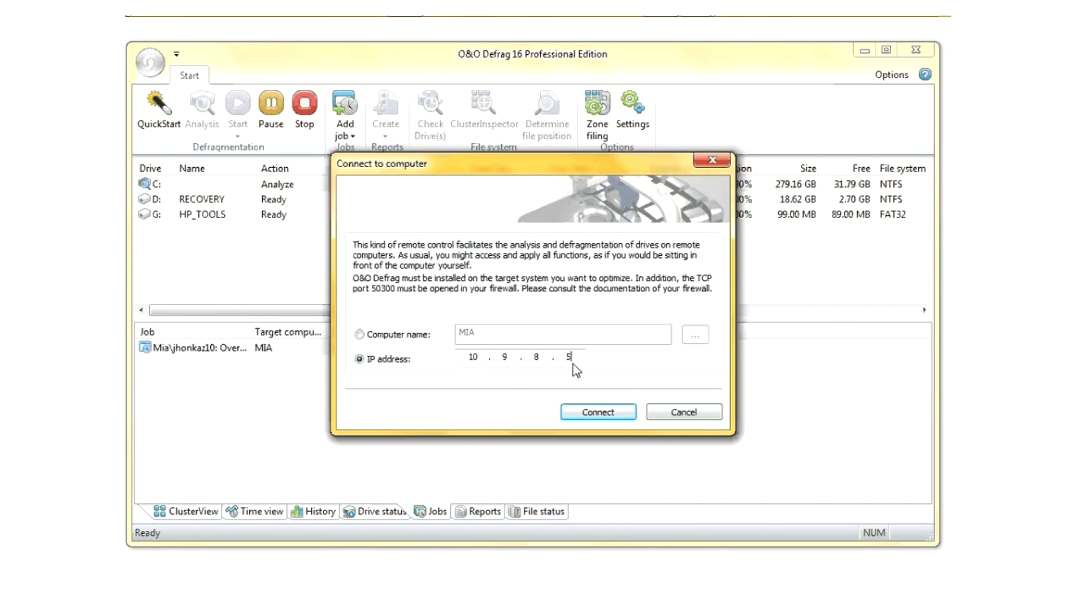
text(2)
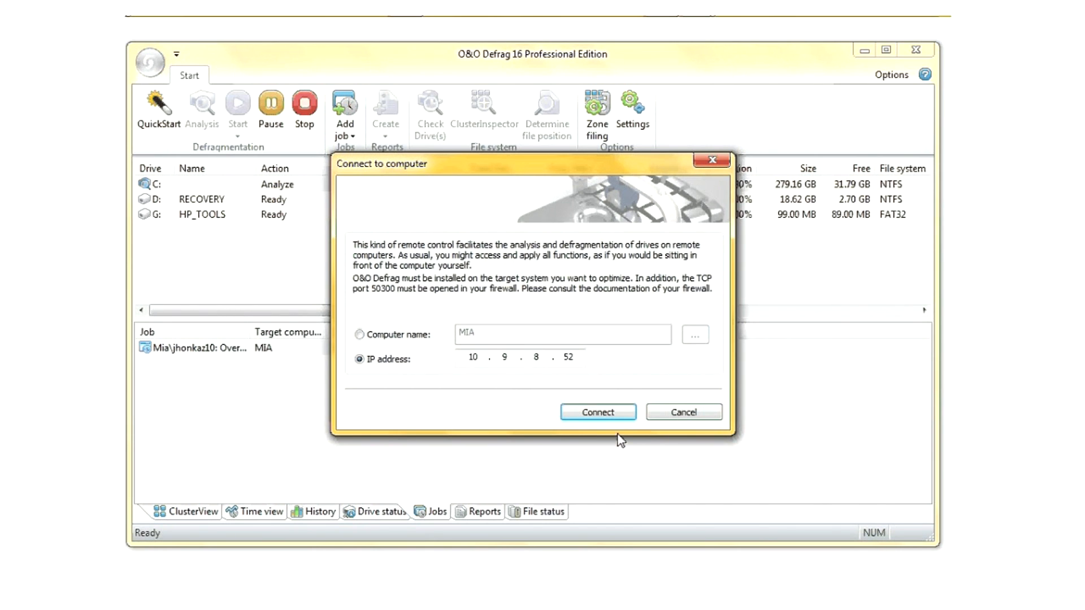
click(682, 412)
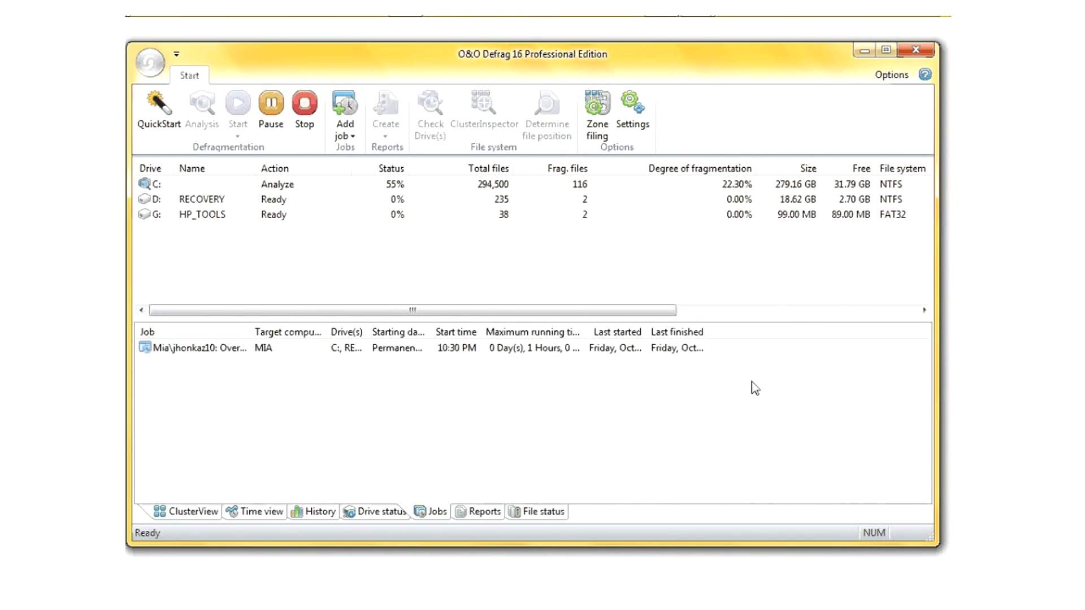
mouse_move(685, 400)
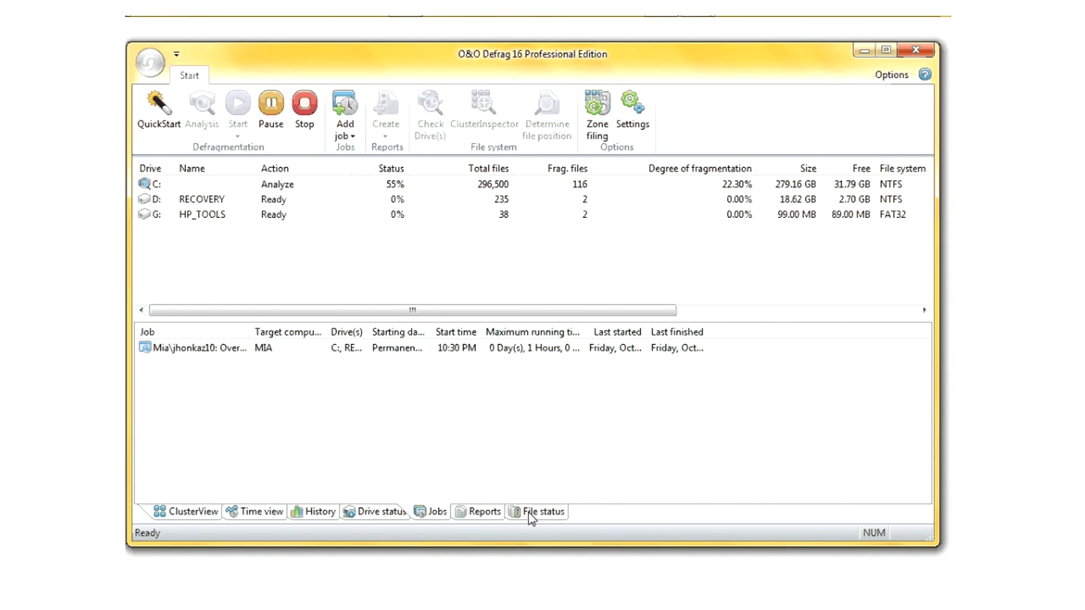
Show drive C's fragmented-files list, then return to its ClusterView map
click(542, 511)
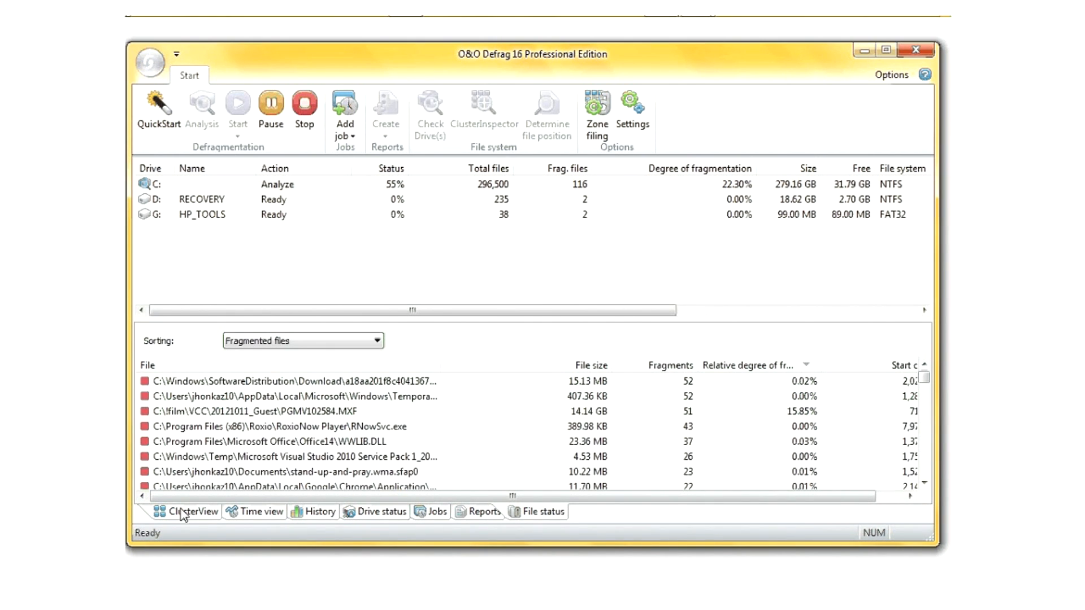
click(187, 512)
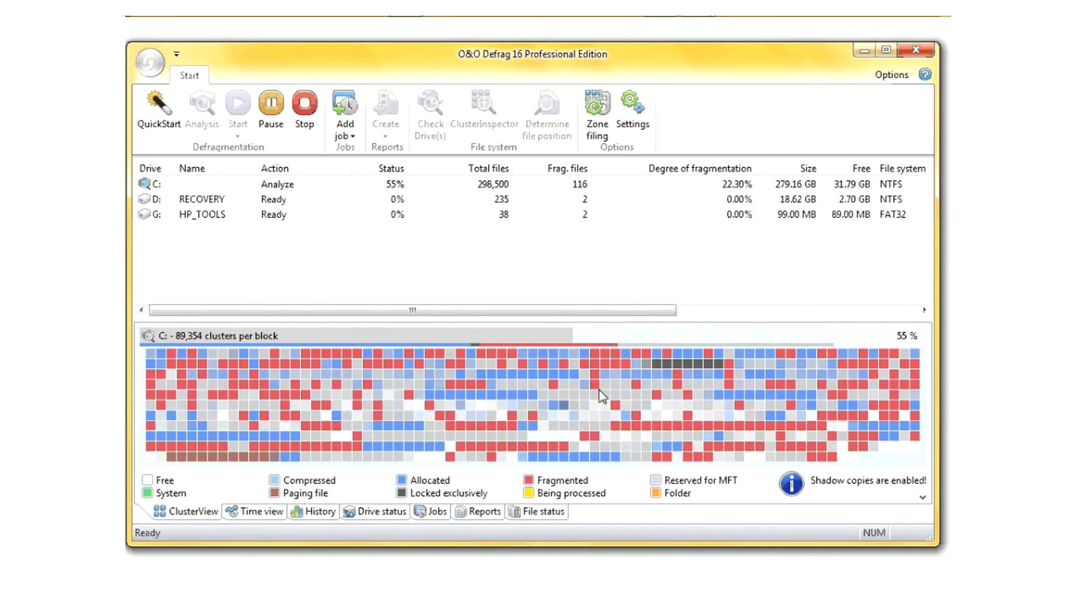
mouse_move(474, 385)
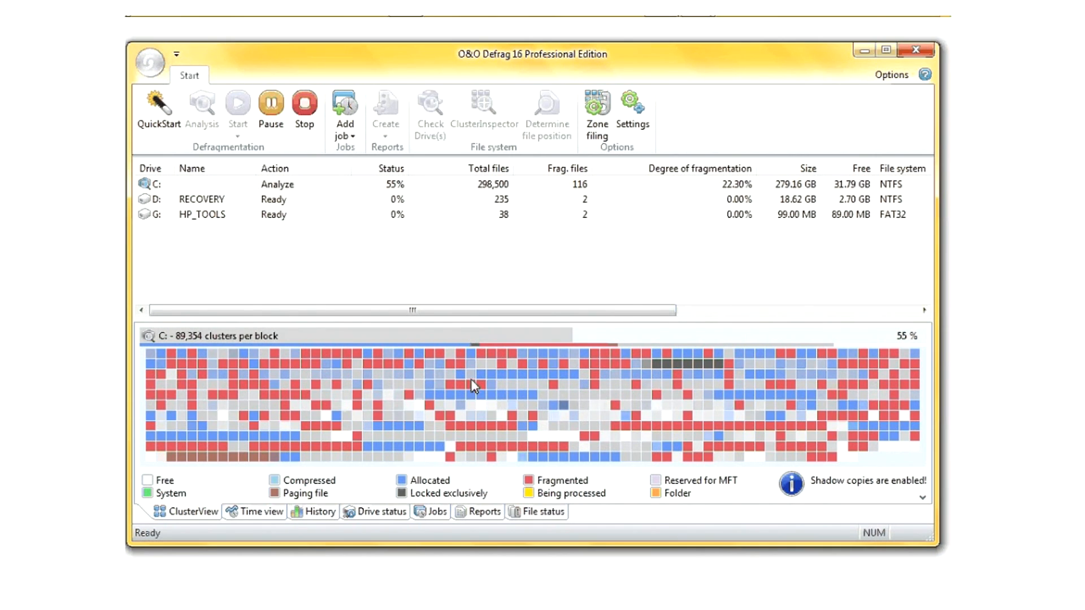
mouse_move(398, 425)
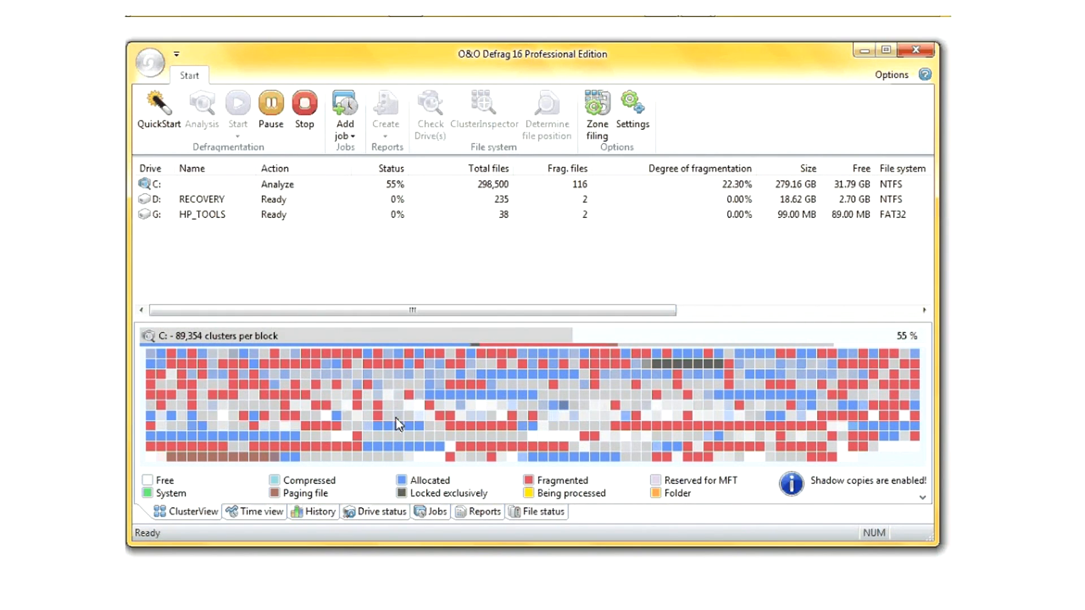
mouse_move(564, 484)
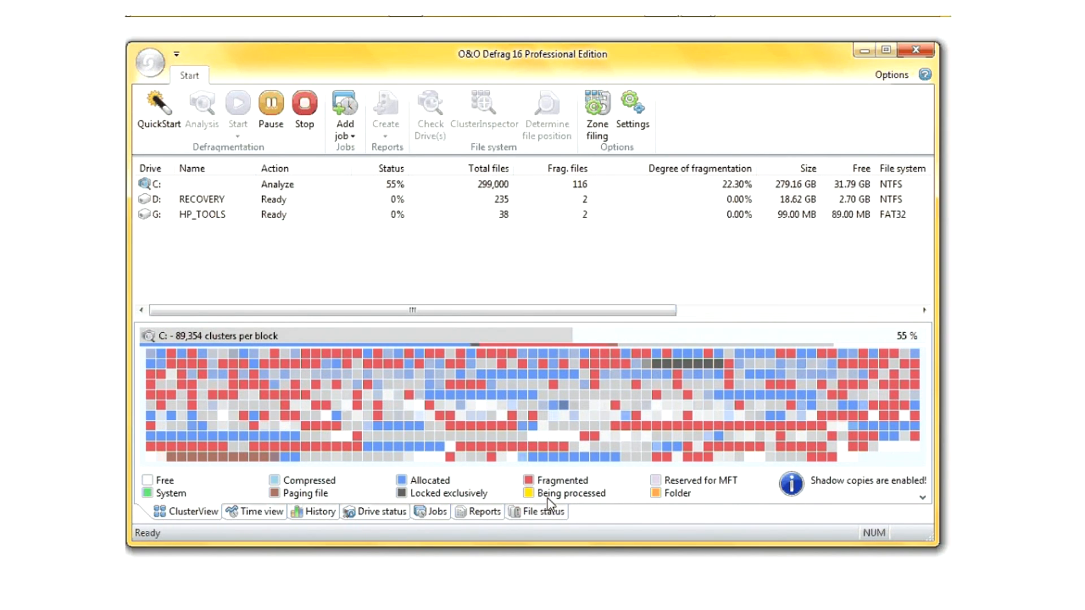
mouse_move(239, 500)
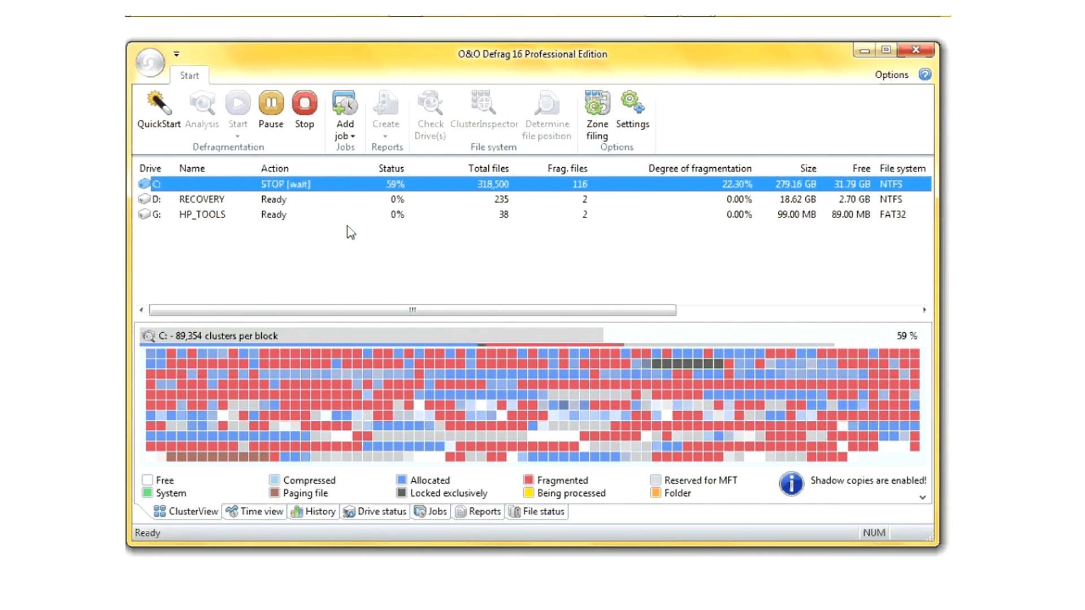
Begin a file system check on drive C, then cancel it at the notice
click(304, 109)
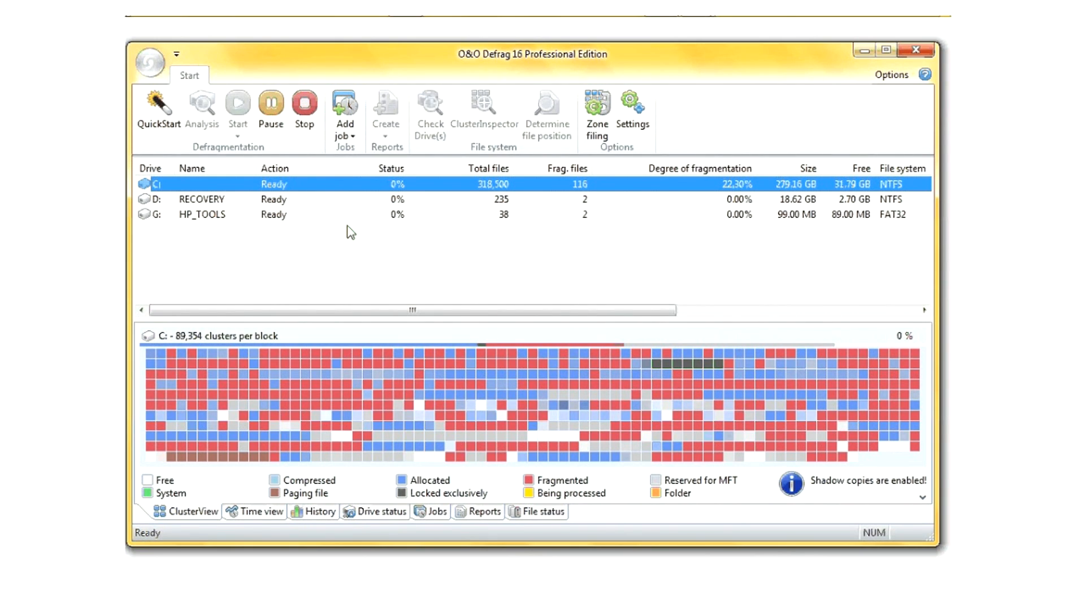
mouse_move(430, 110)
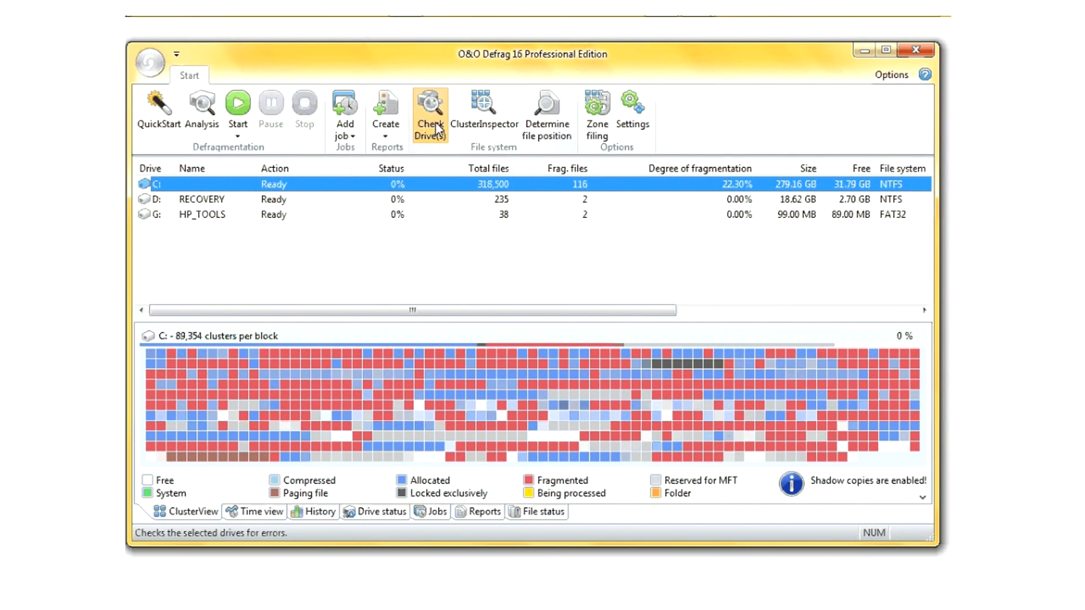
click(429, 113)
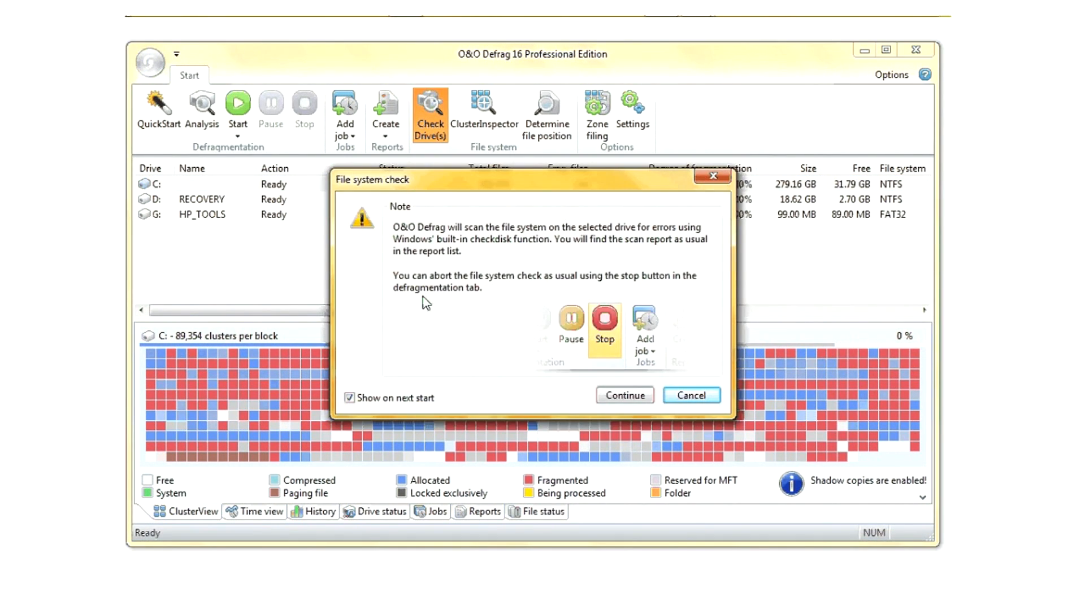
mouse_move(690, 395)
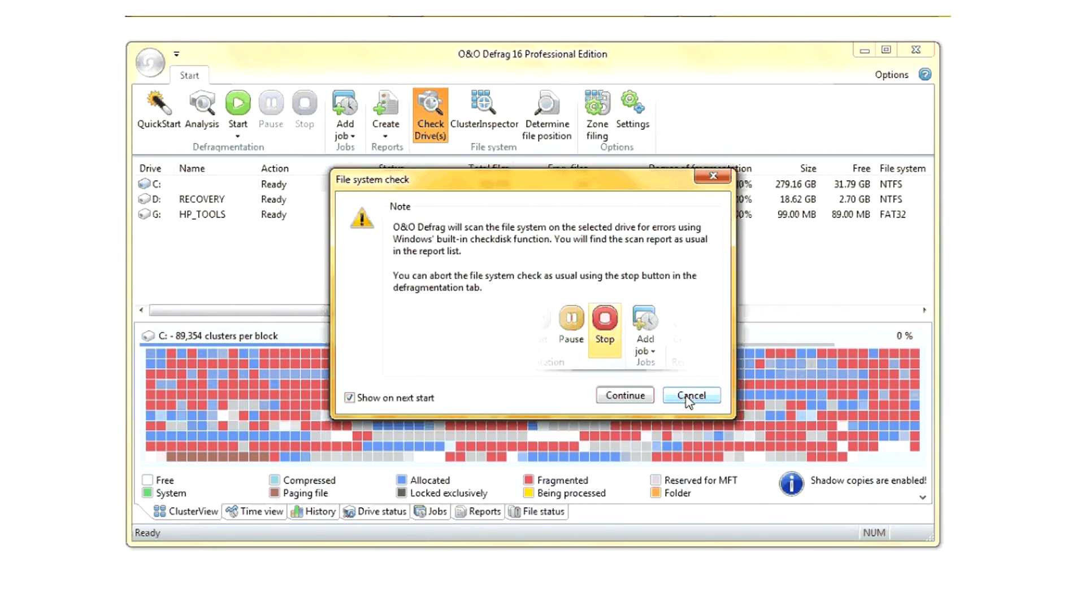
click(690, 395)
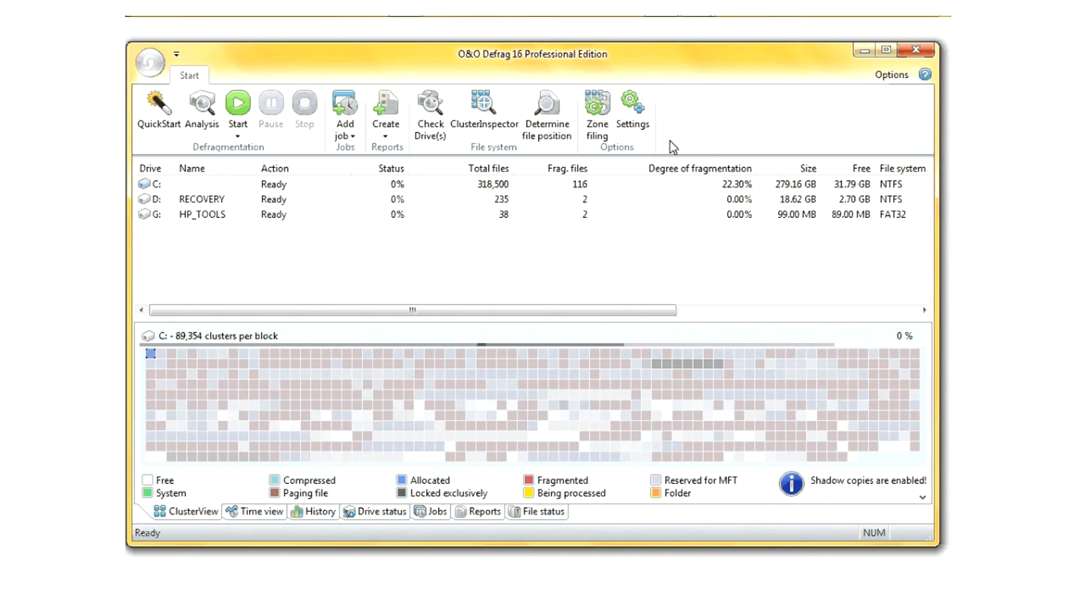
Locate the 2.51 GB file 20121004.iso on drive C as one fragment, then close the details
click(546, 107)
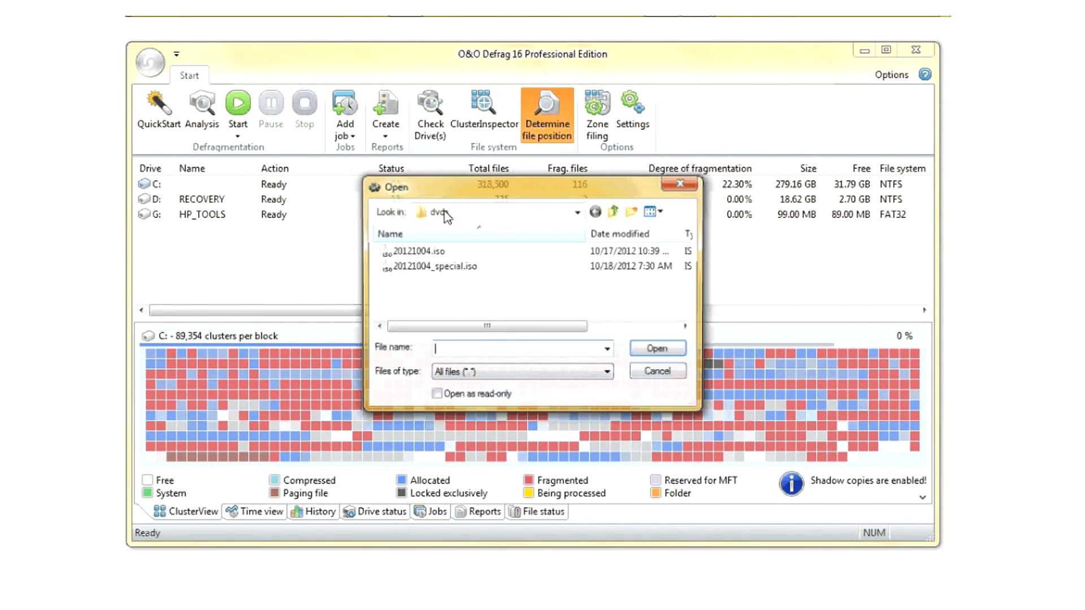
click(657, 370)
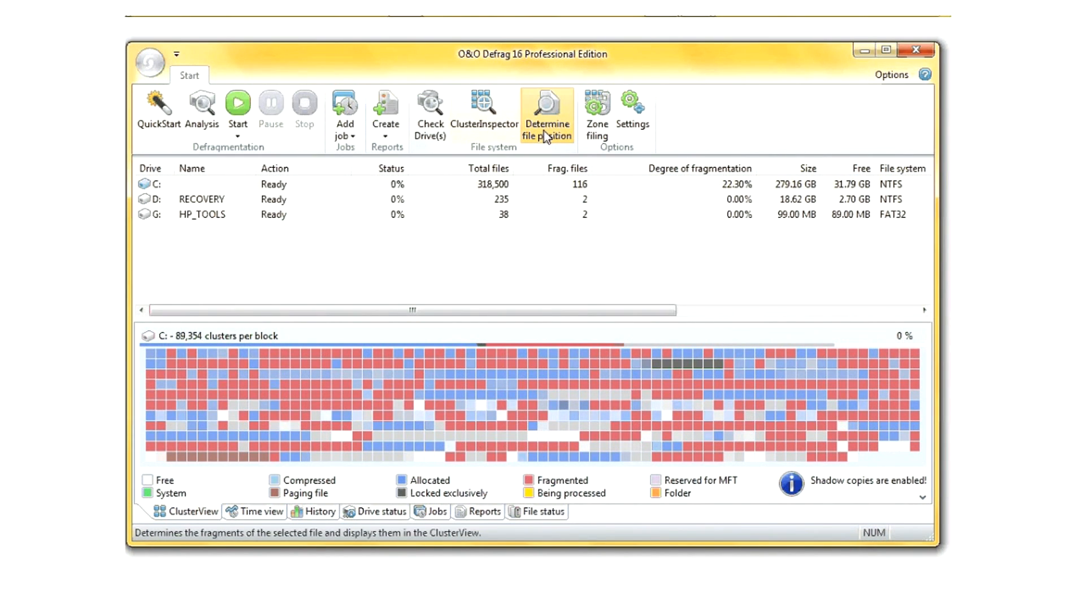
click(546, 111)
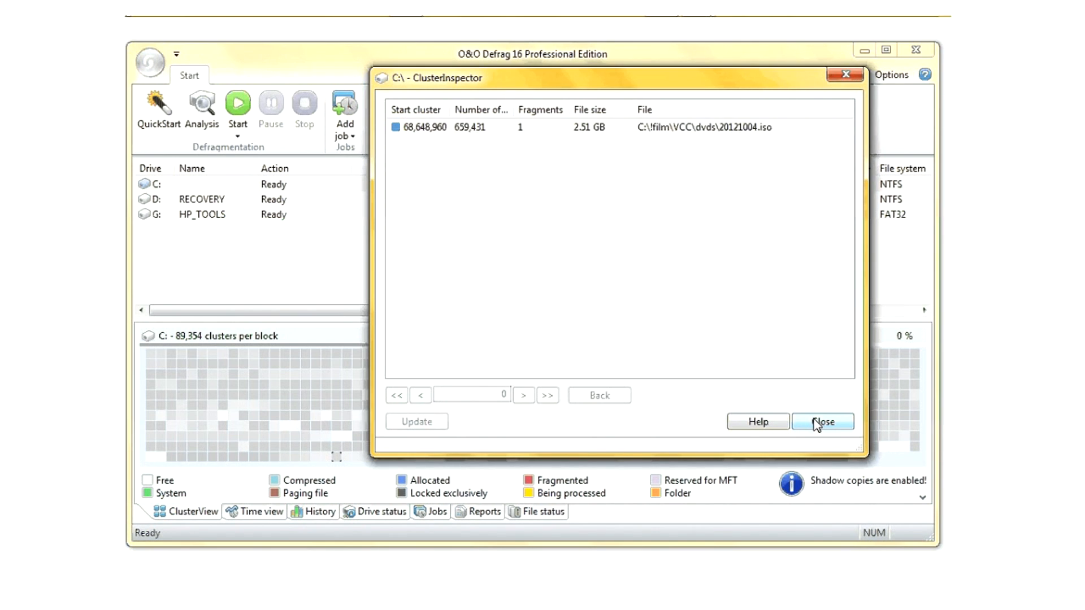
click(822, 421)
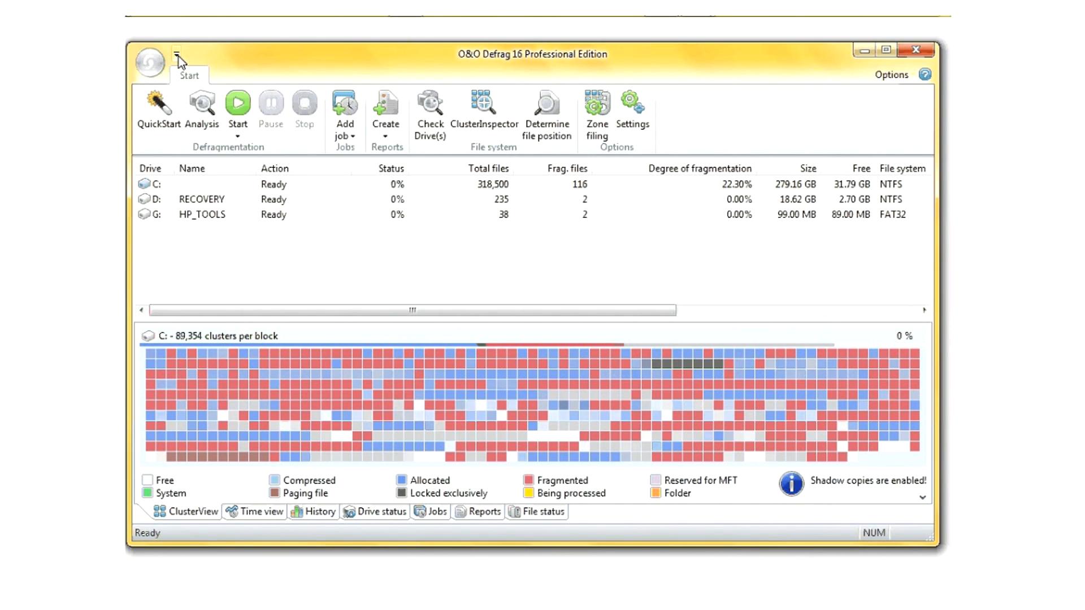
click(176, 54)
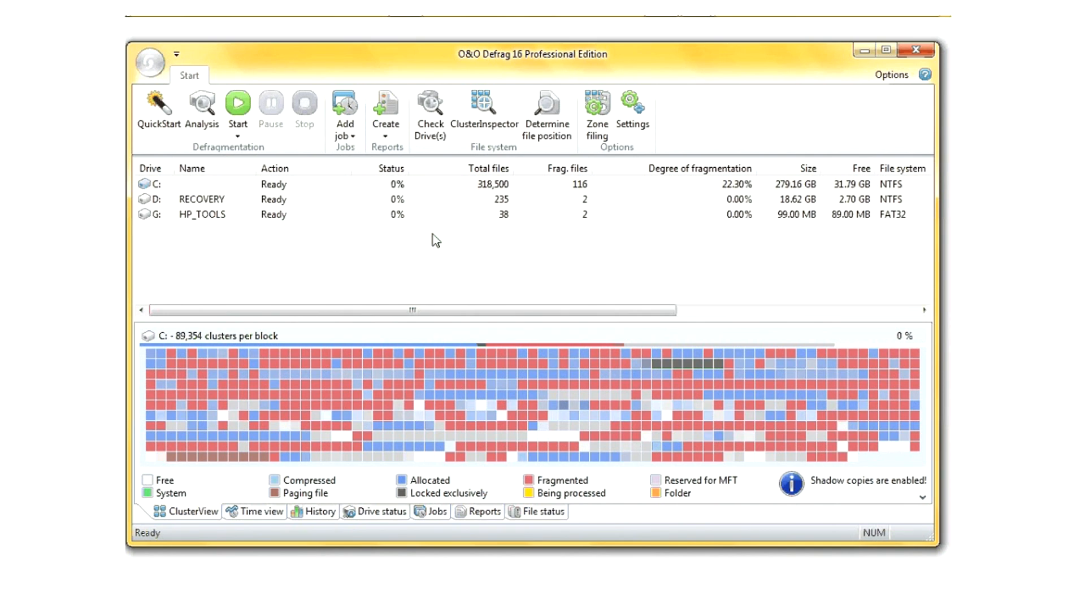
mouse_move(775, 202)
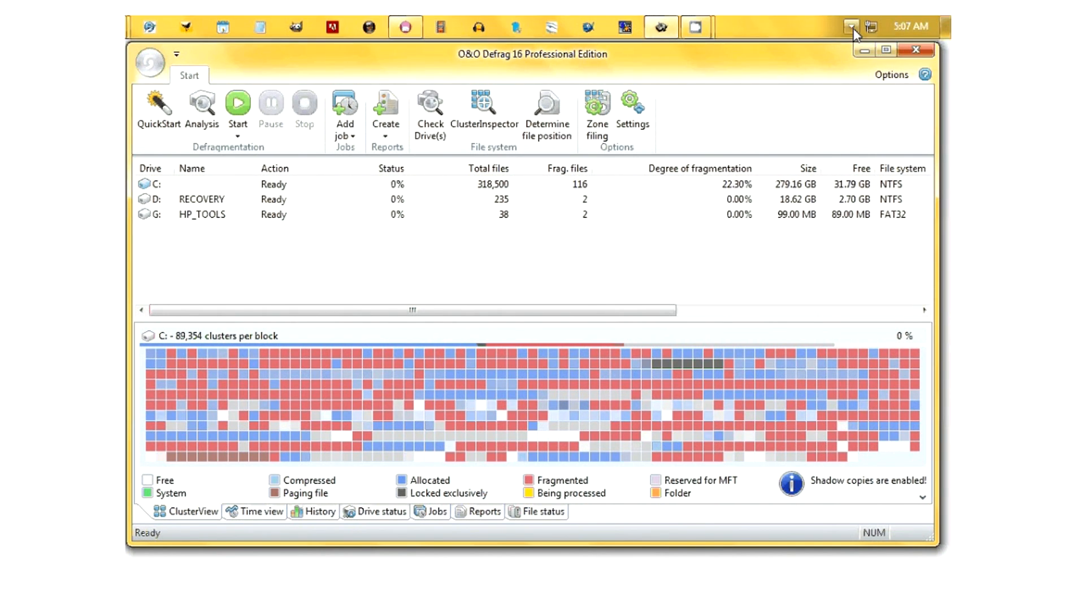
click(850, 27)
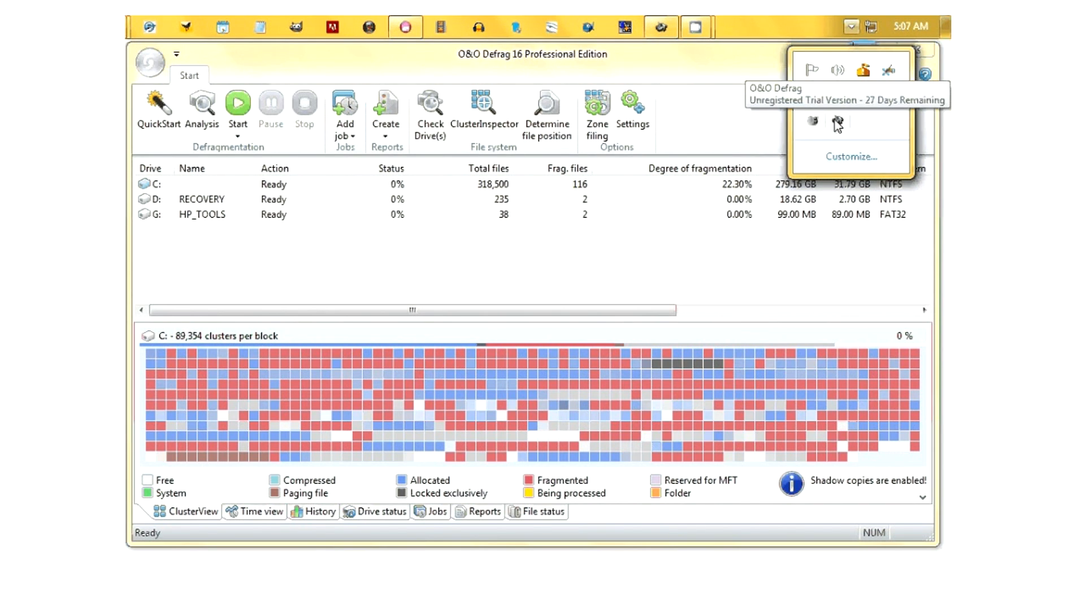
right_click(811, 124)
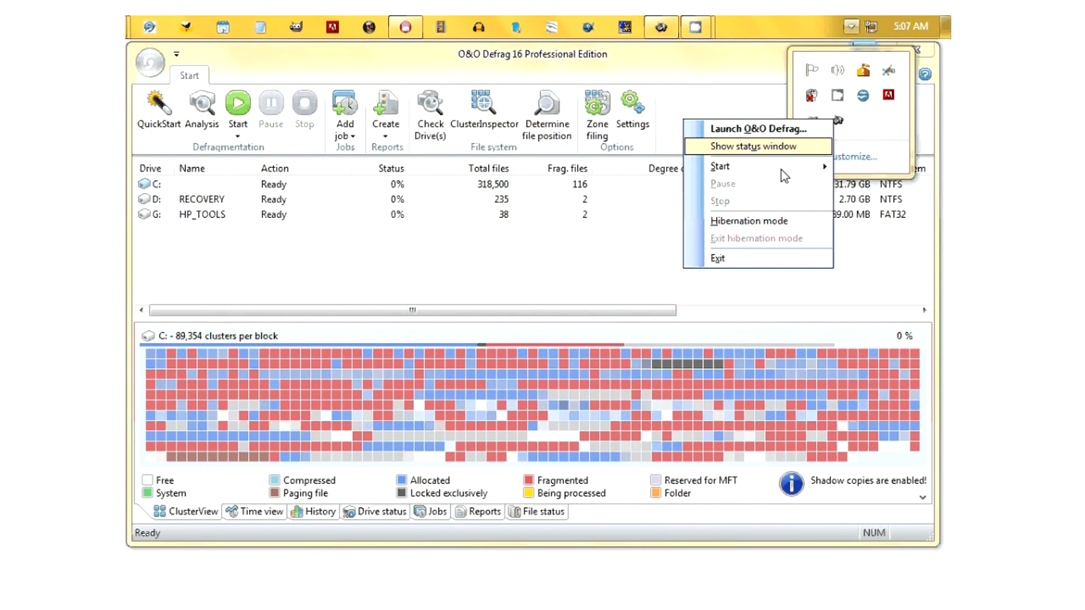
mouse_move(719, 166)
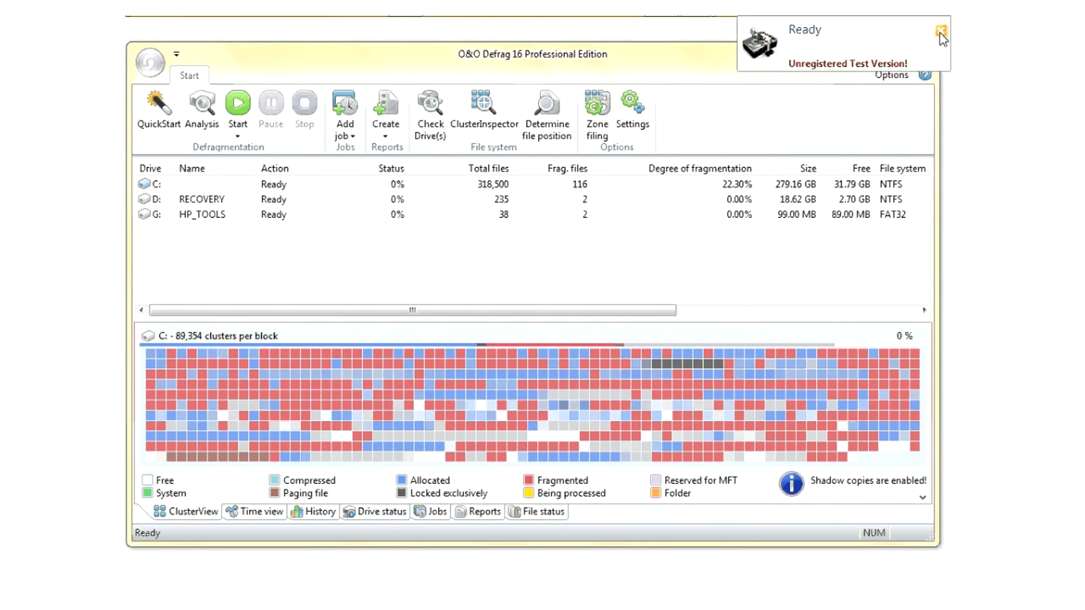
click(941, 36)
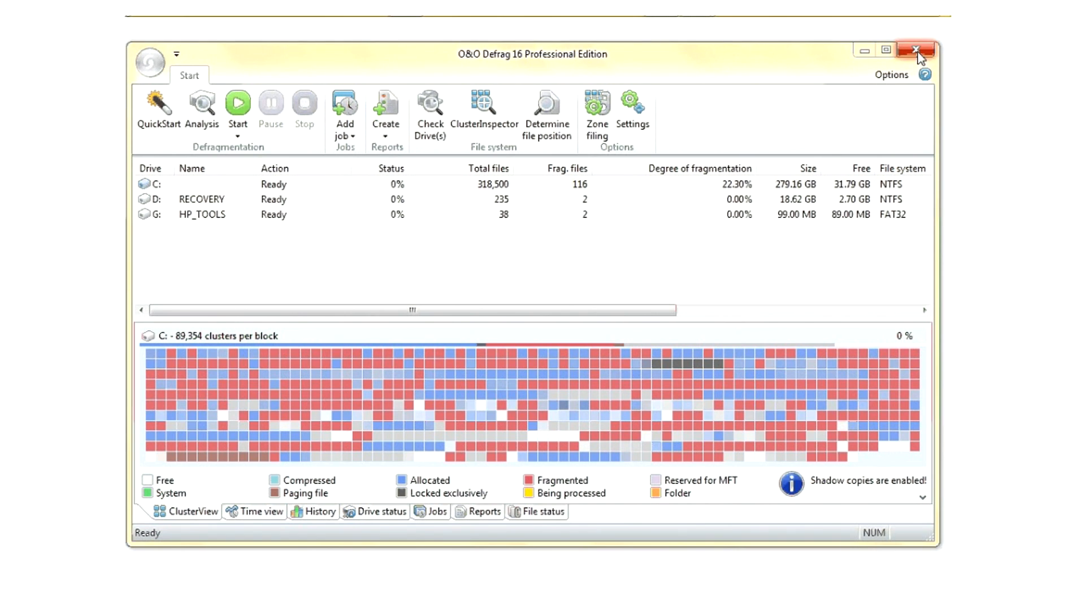
mouse_move(917, 50)
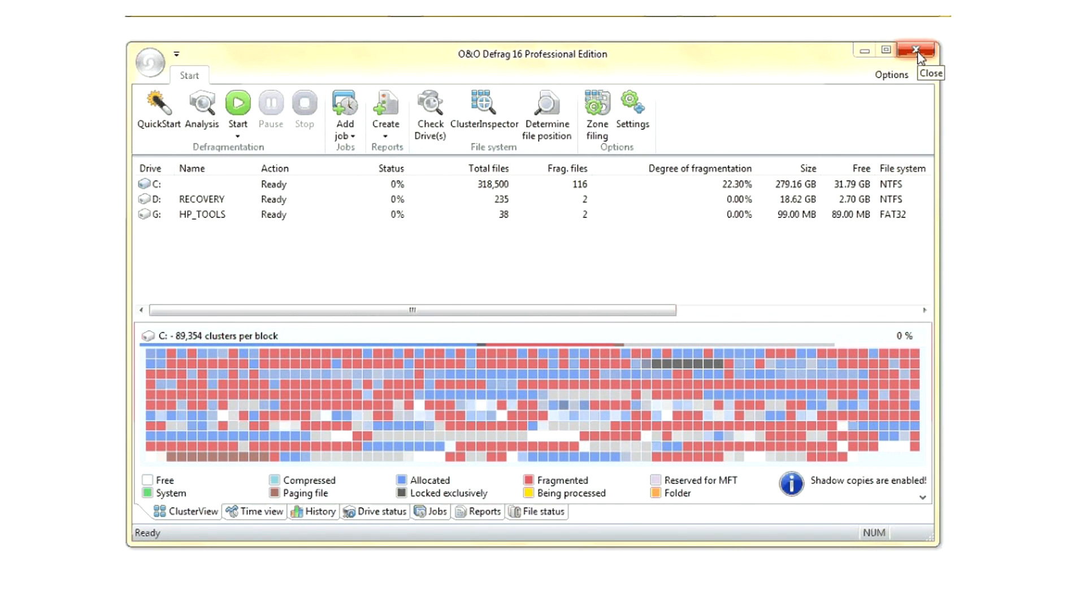